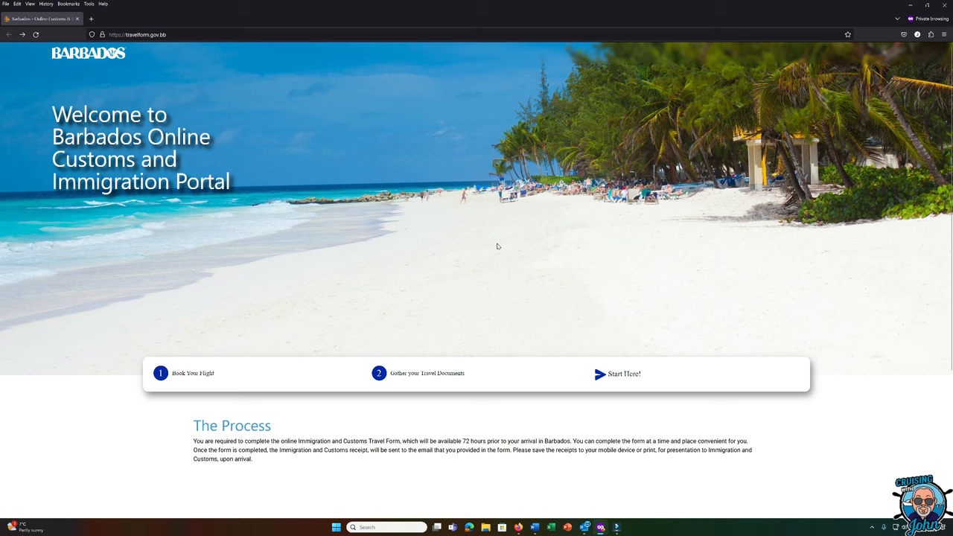
mouse_move(531, 164)
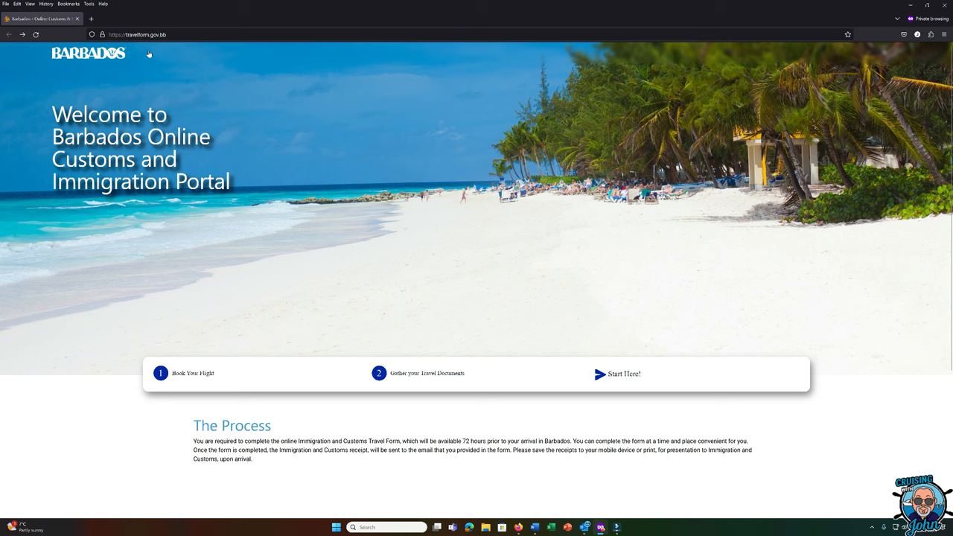
mouse_move(132, 43)
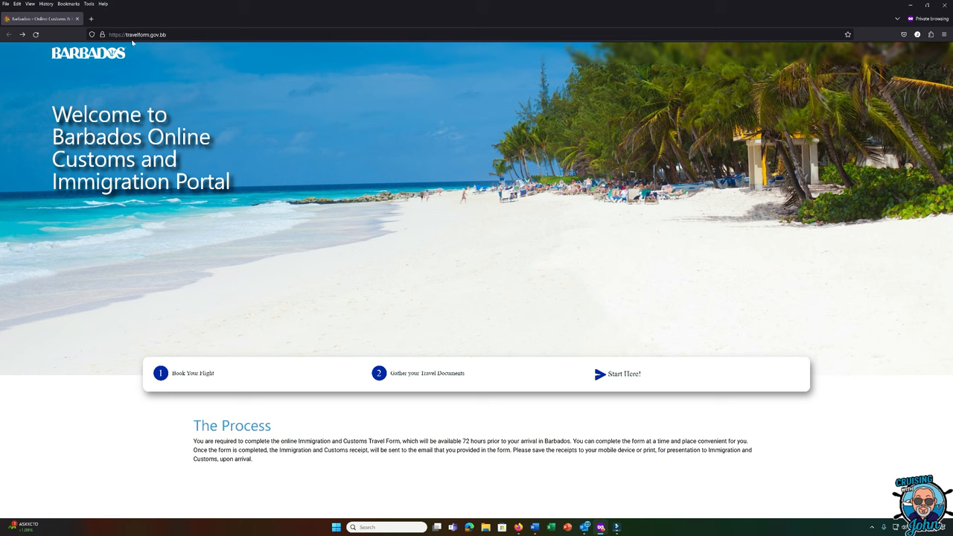
mouse_move(375, 173)
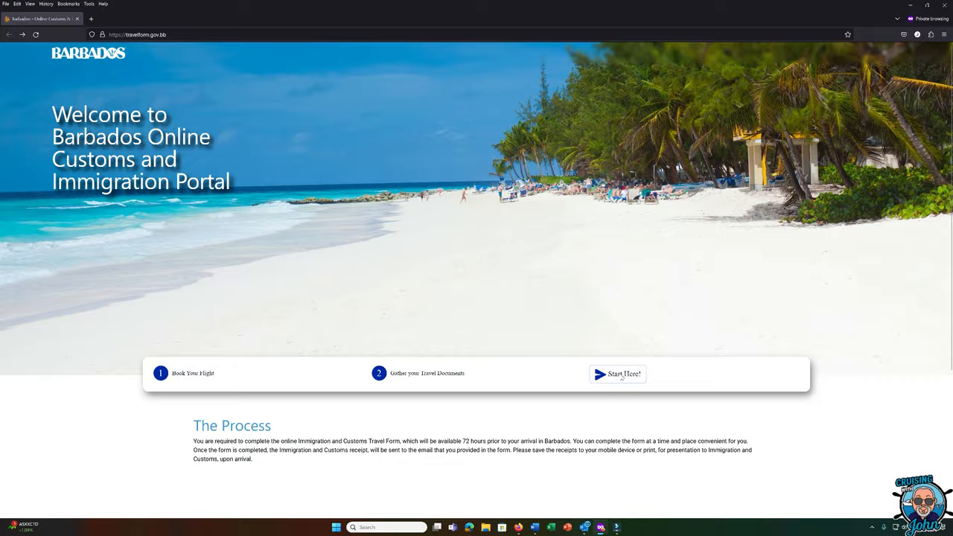
Step: Begin with 'Start Here!' to get the new-form versus edit-submitted-form choice
left_click(616, 373)
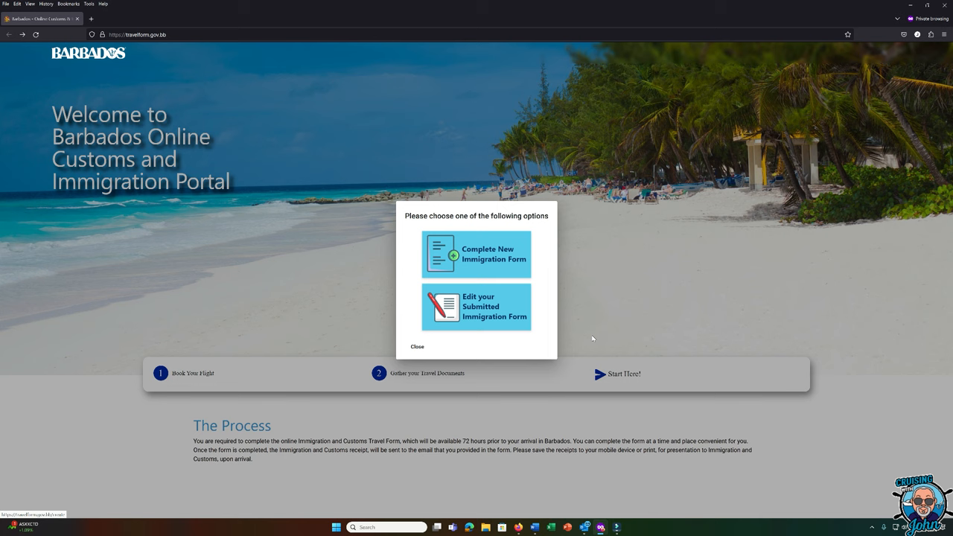
mouse_move(592, 327)
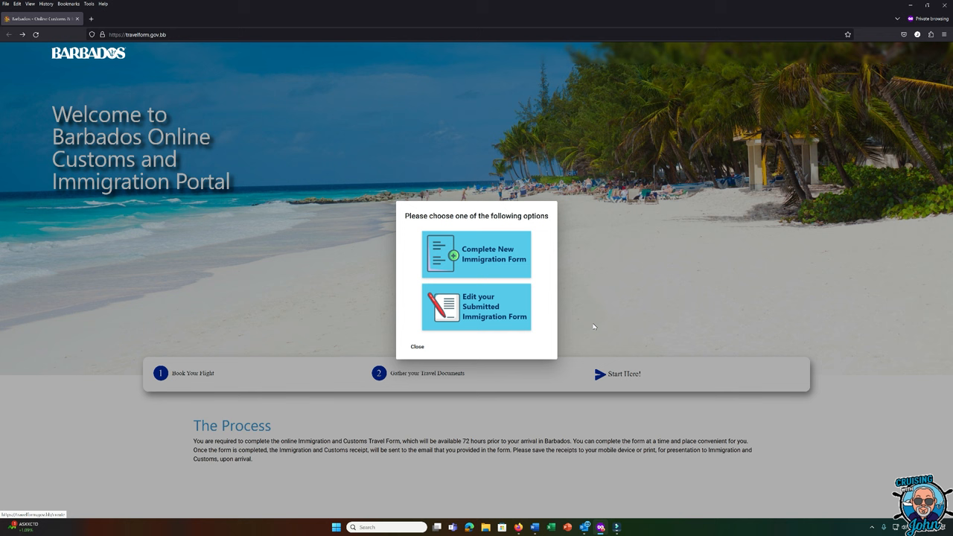
Step: Choose 'Complete New Immigration Form', landing on the Arrival port/vessel step
left_click(476, 254)
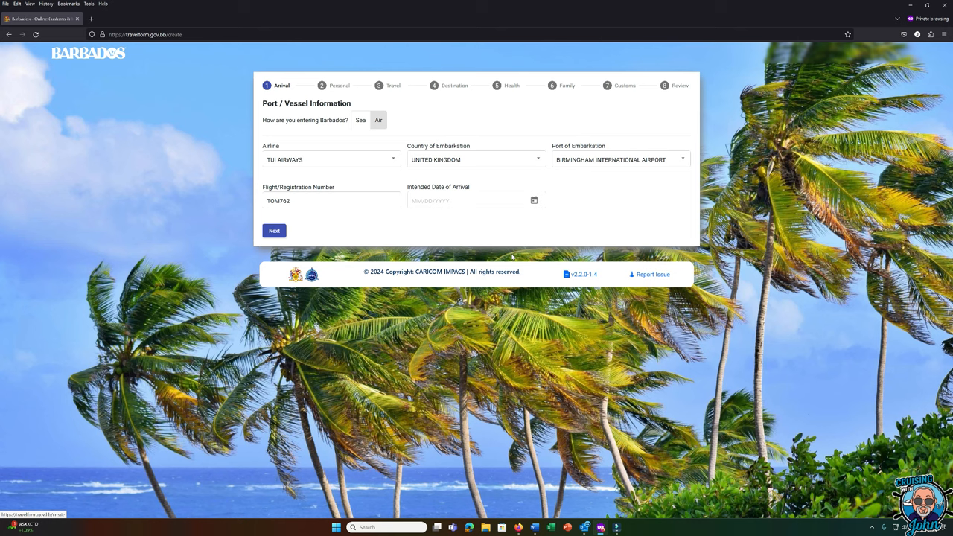
mouse_move(512, 256)
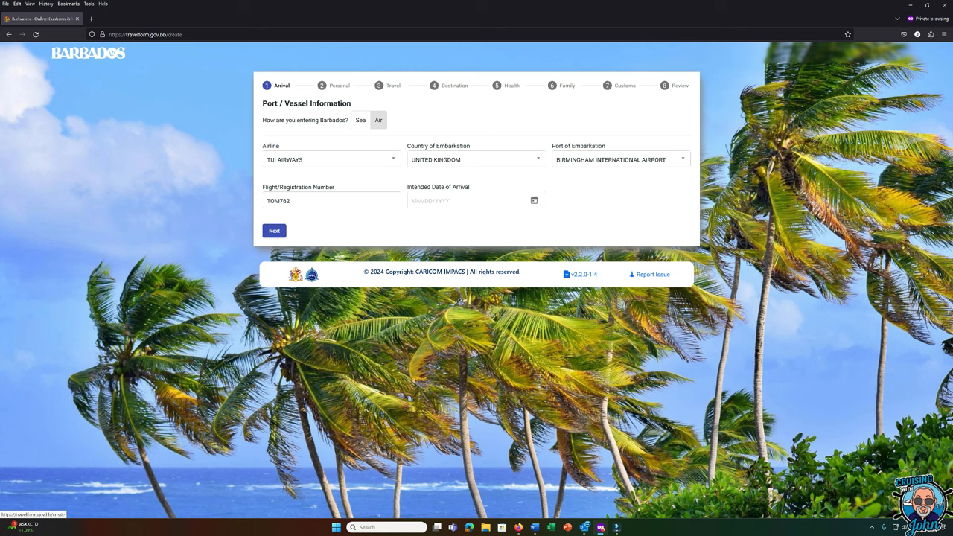
mouse_move(439, 122)
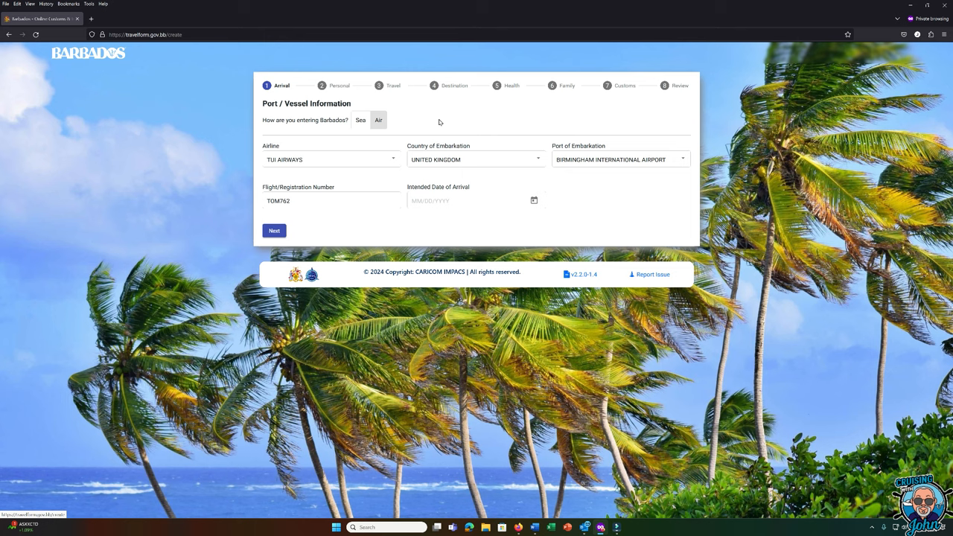
mouse_move(444, 122)
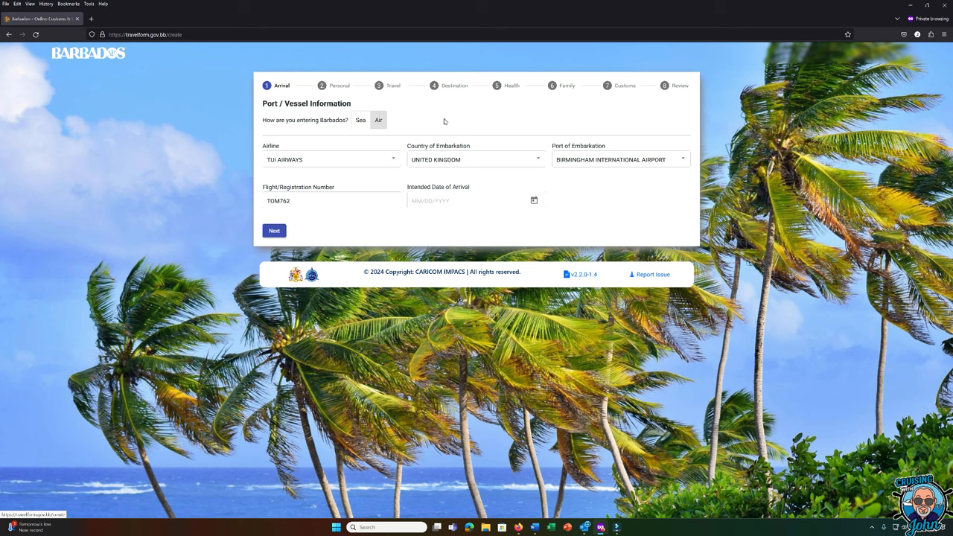
mouse_move(443, 123)
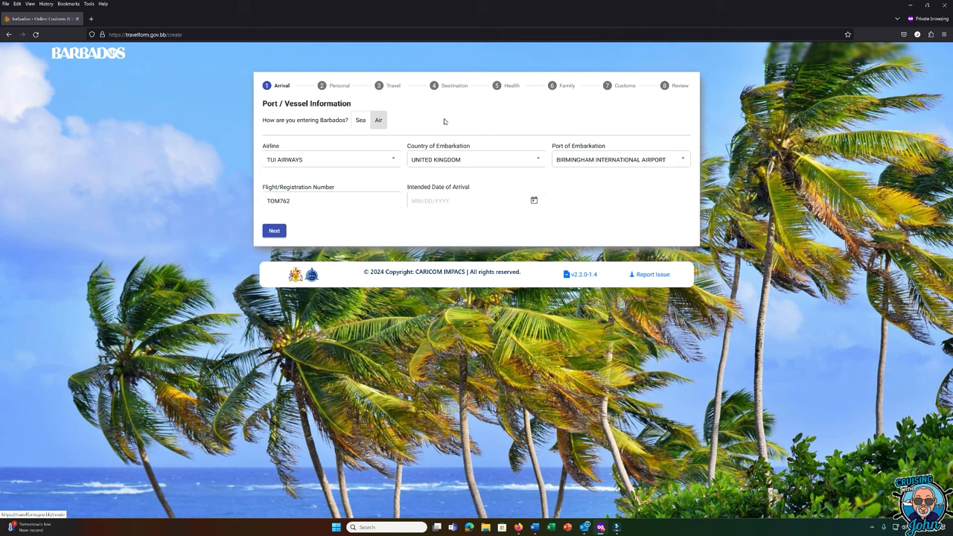
Step: Keep TUI AIRWAYS and Birmingham International Airport, and enter 1/14/2024 as intended arrival date
left_click(330, 160)
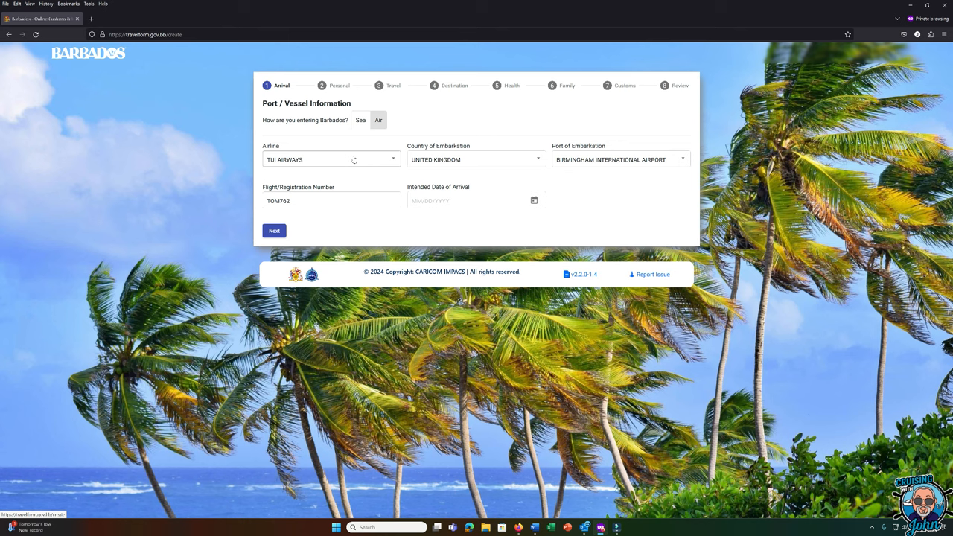
left_click(330, 160)
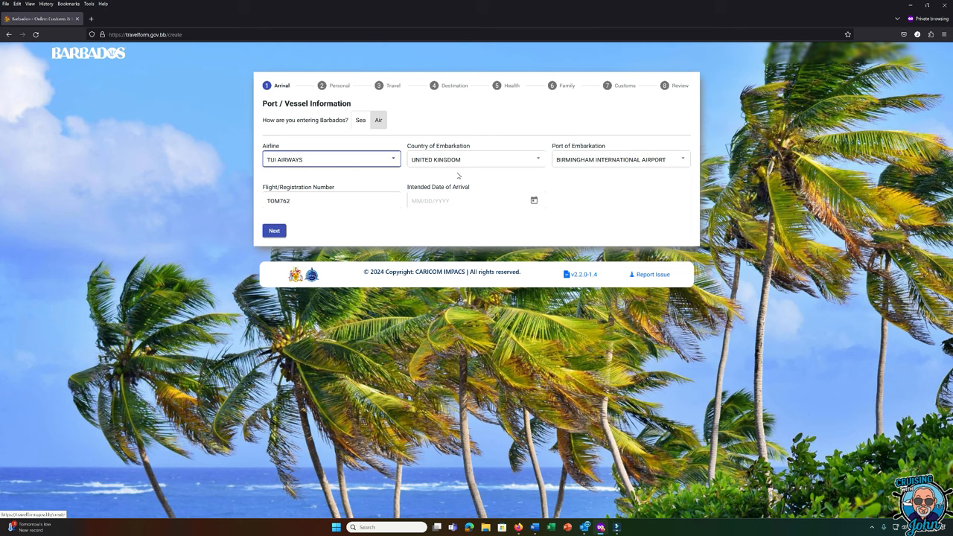
left_click(477, 160)
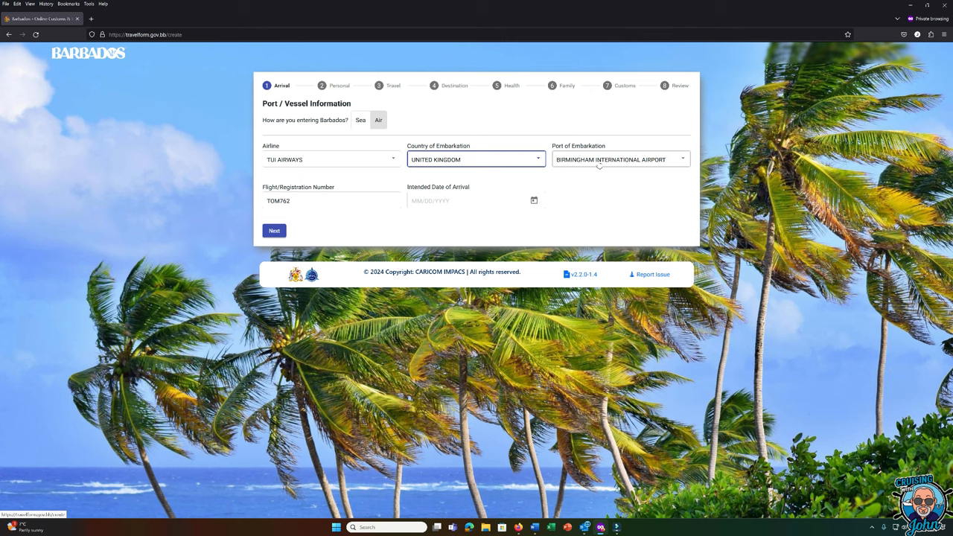
left_click(619, 159)
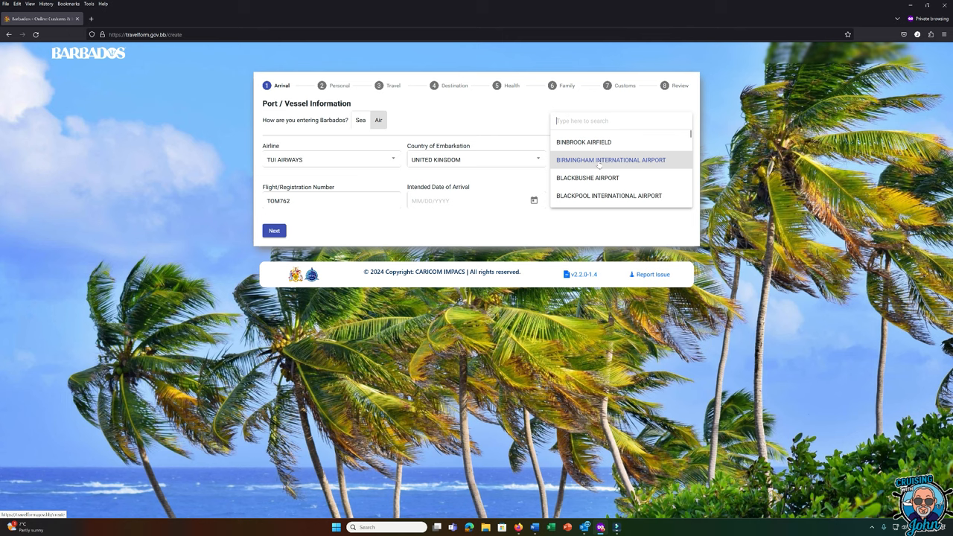
left_click(610, 159)
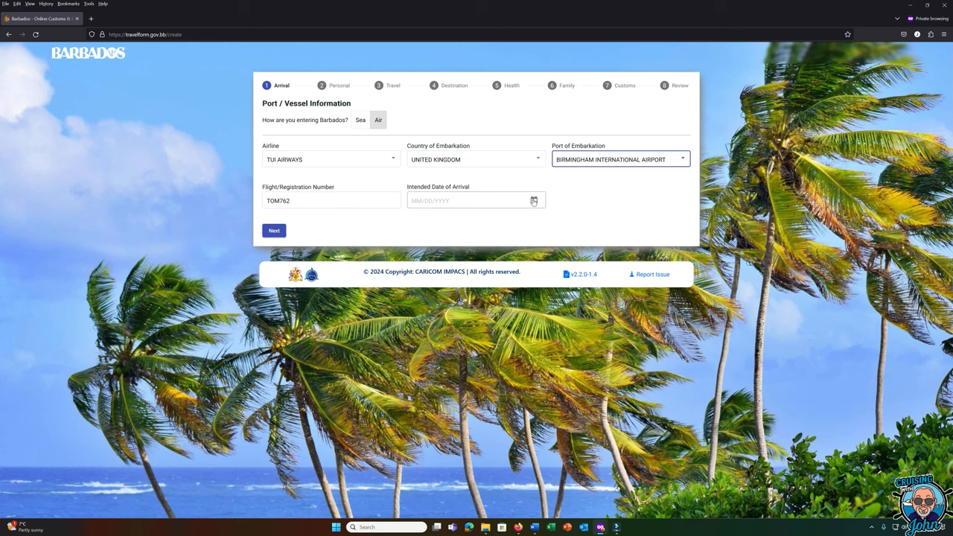
type("1/14/2024")
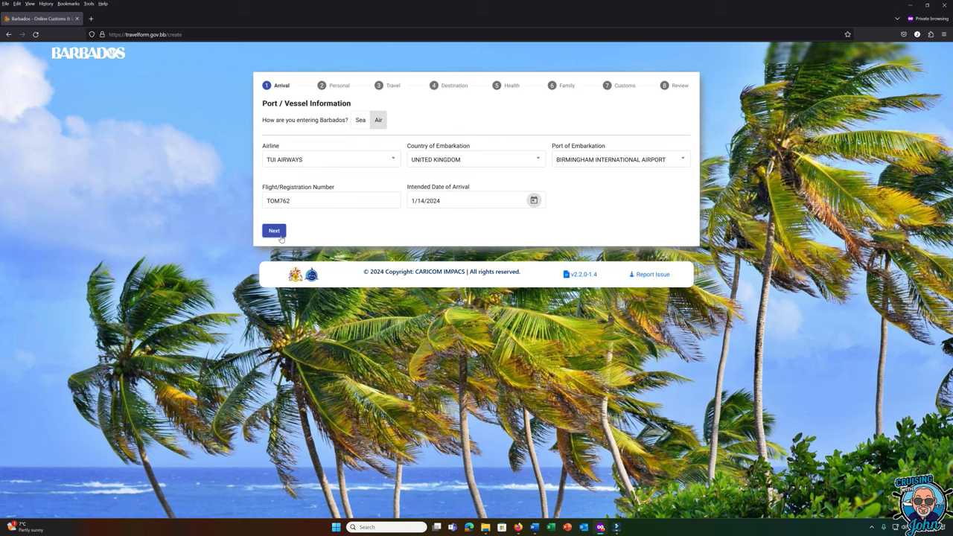
Step: On Personal Information, enter first name JOHN and move to the last name field
left_click(274, 231)
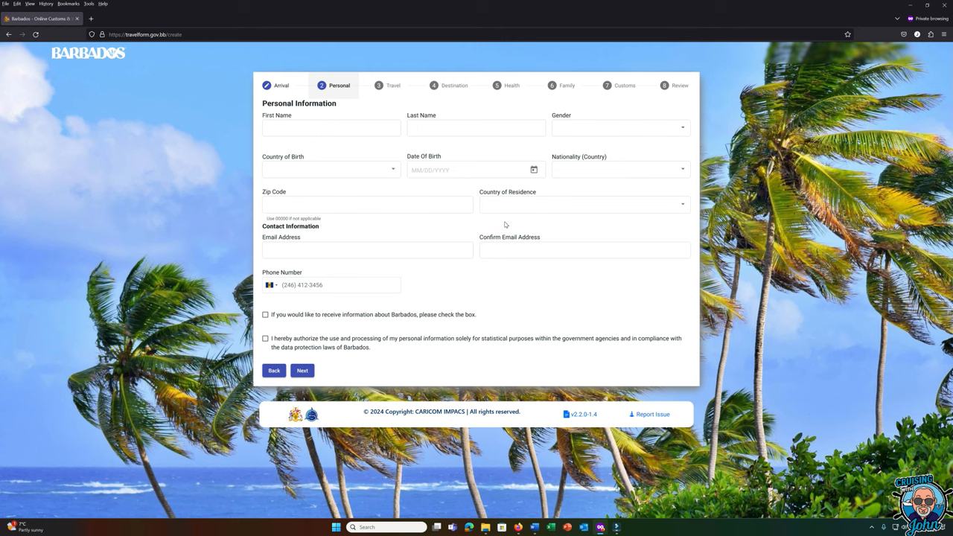
left_click(583, 250)
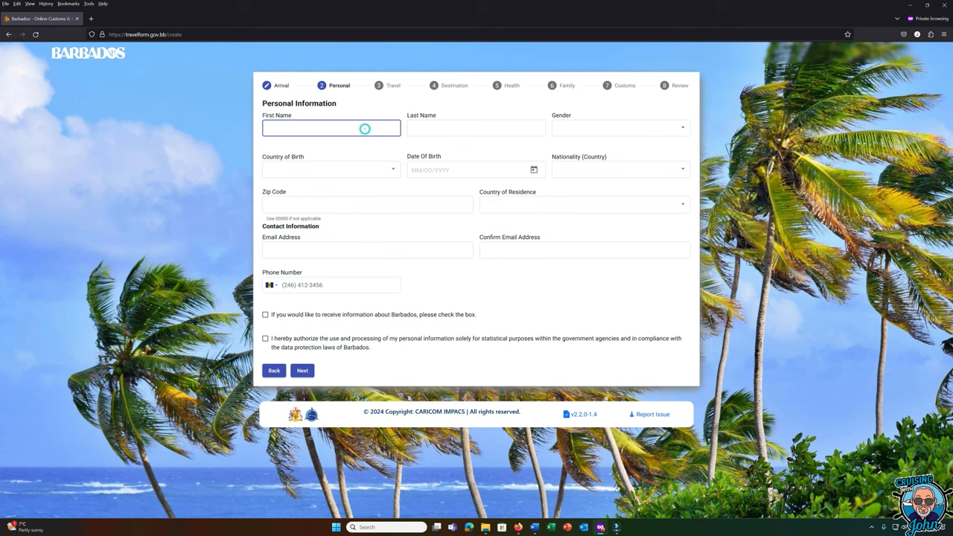
type("JOHN")
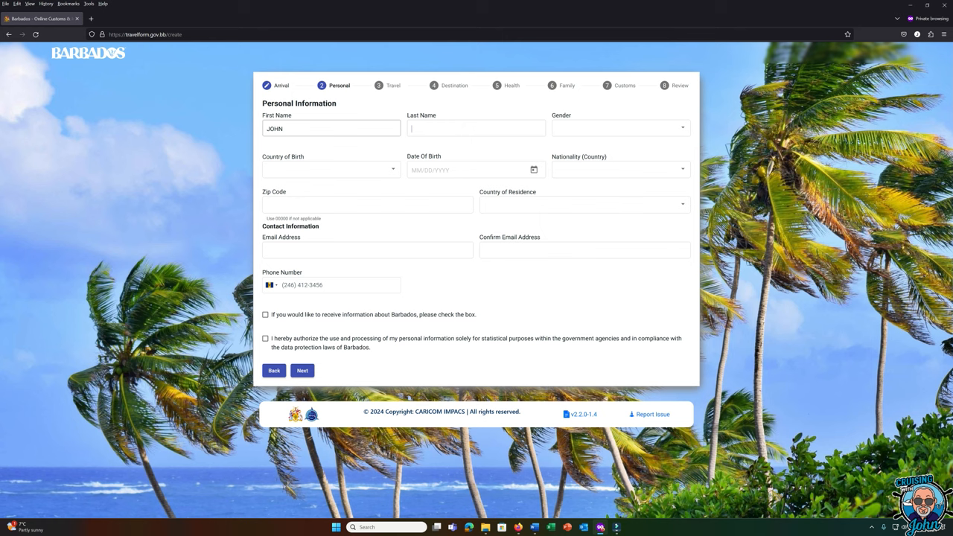
left_click(476, 128)
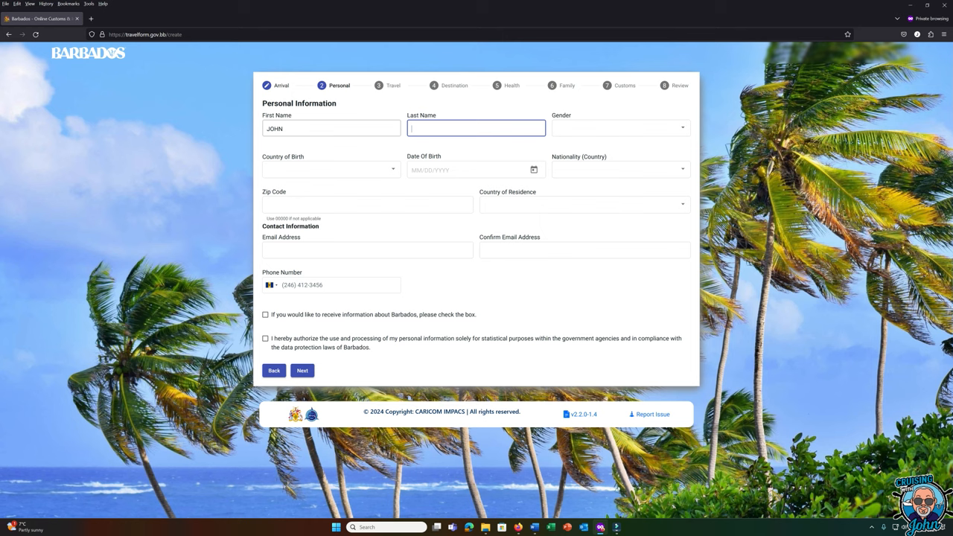
left_click(619, 128)
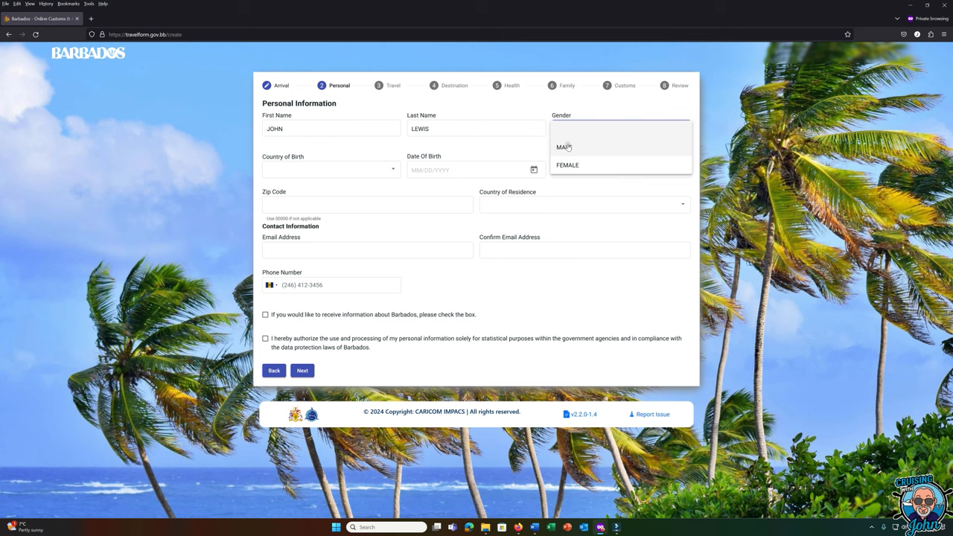
Step: Set gender MALE and United Kingdom as country of birth and nationality
left_click(563, 147)
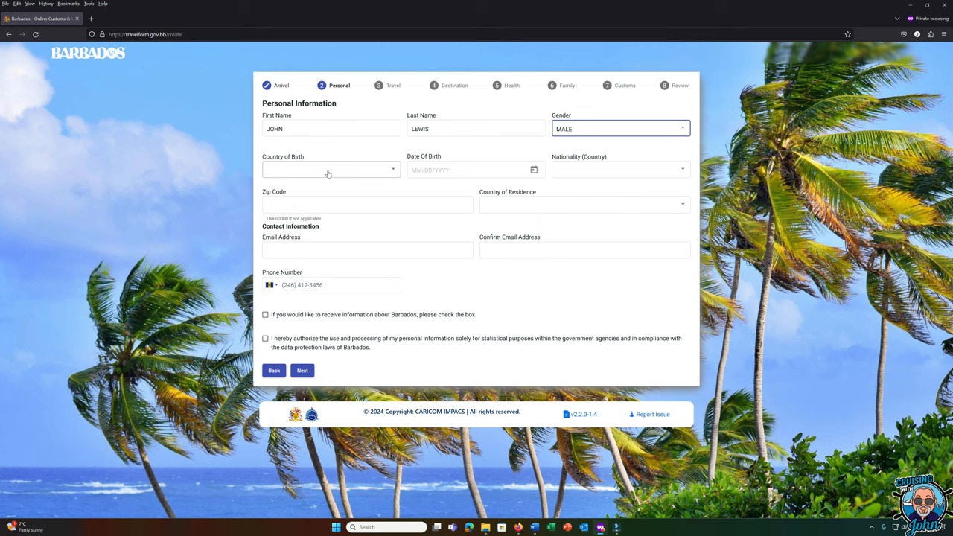
left_click(327, 169)
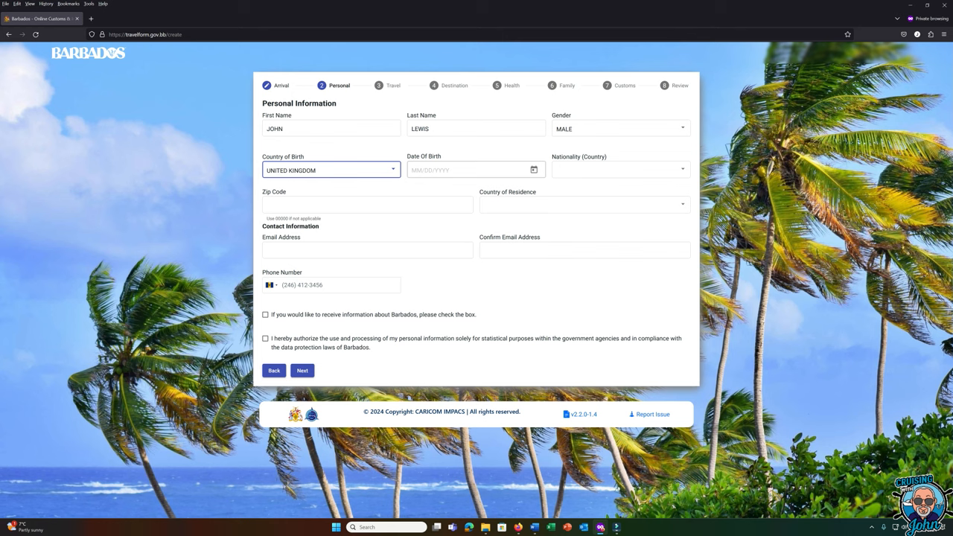
left_click(619, 169)
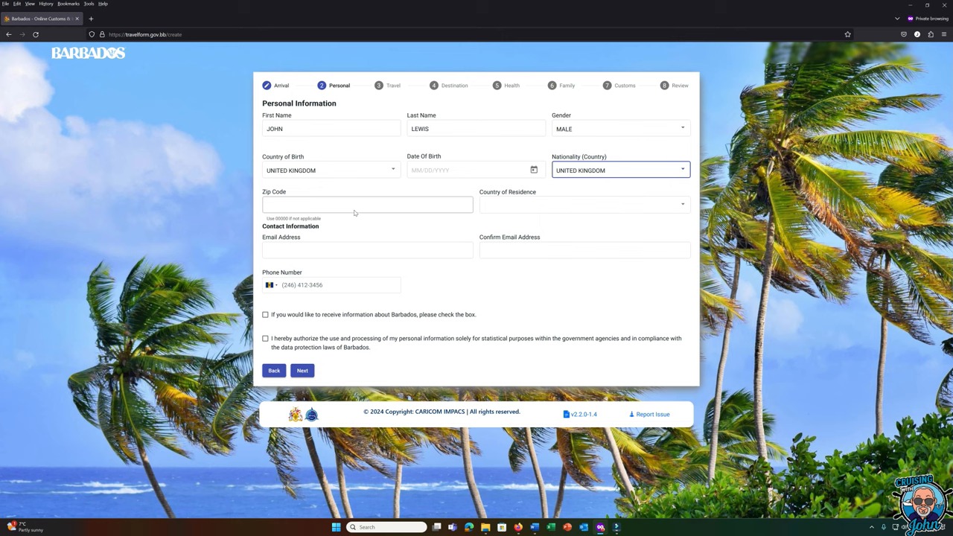
Step: Search 'uni' and pick UNITED KINGDOM as country of residence
type("uni")
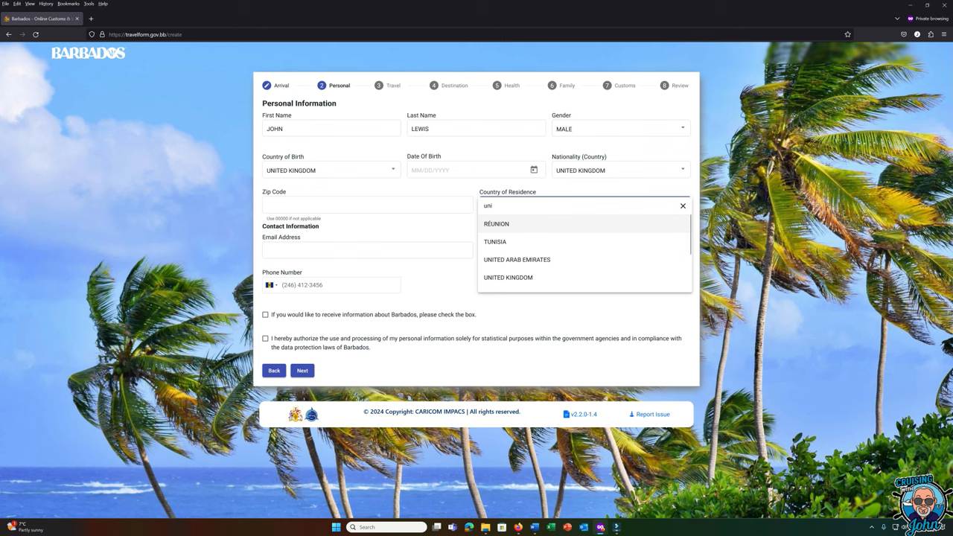
left_click(507, 276)
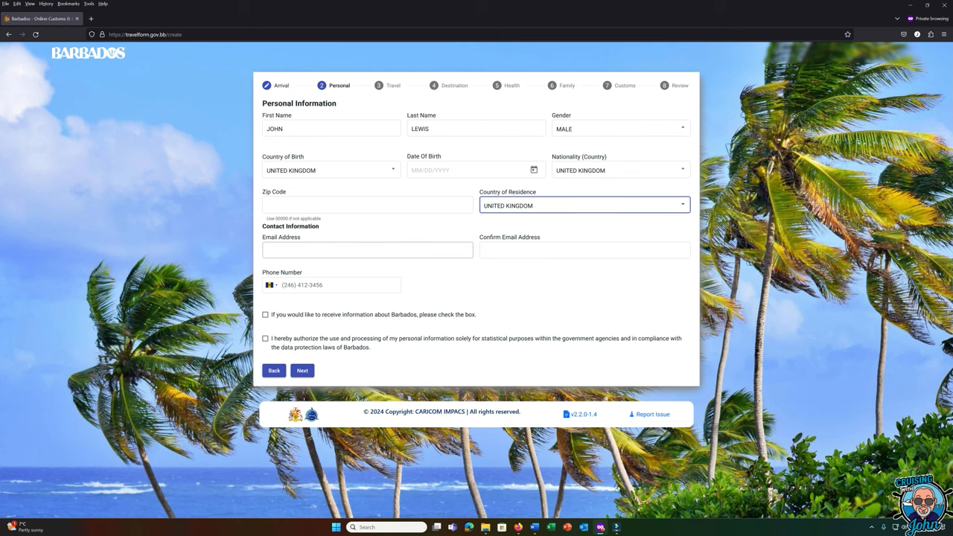
left_click(366, 250)
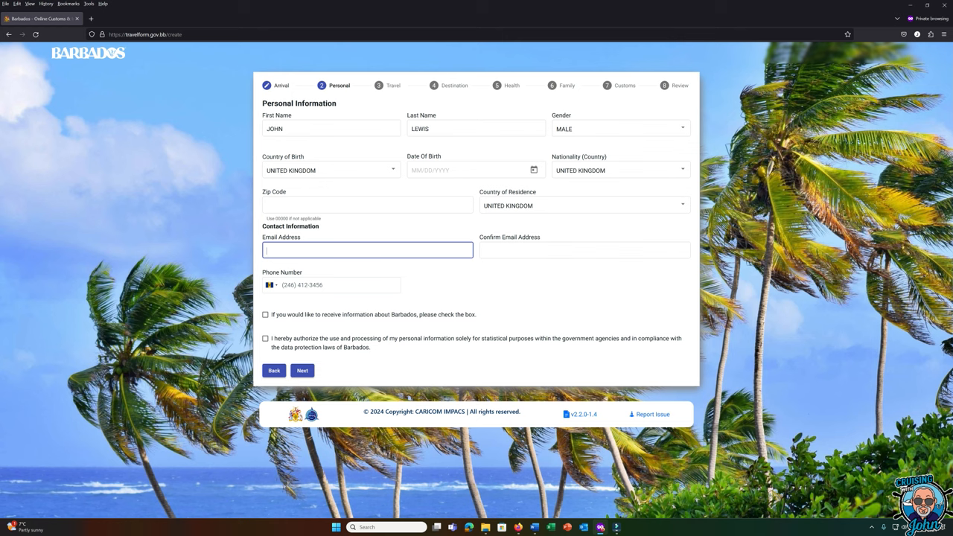
type("ing")
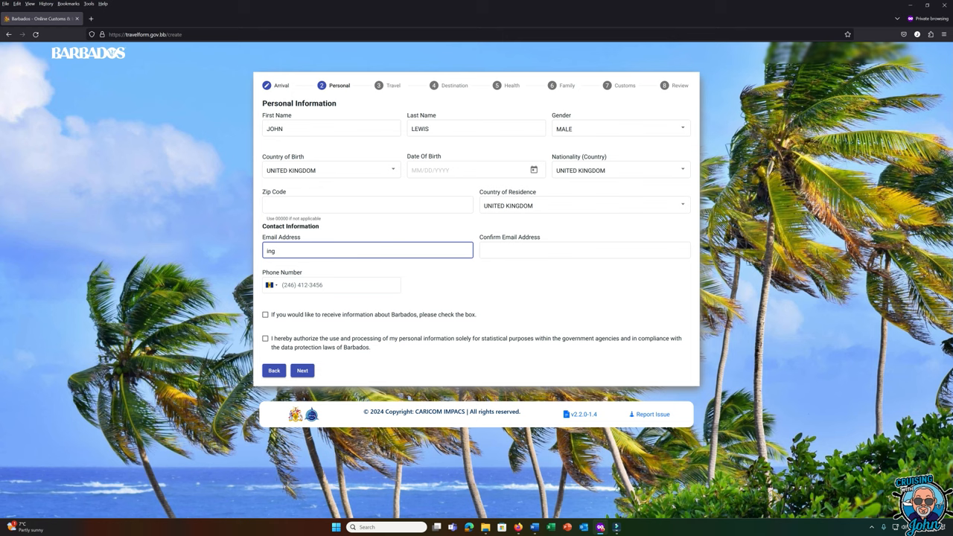
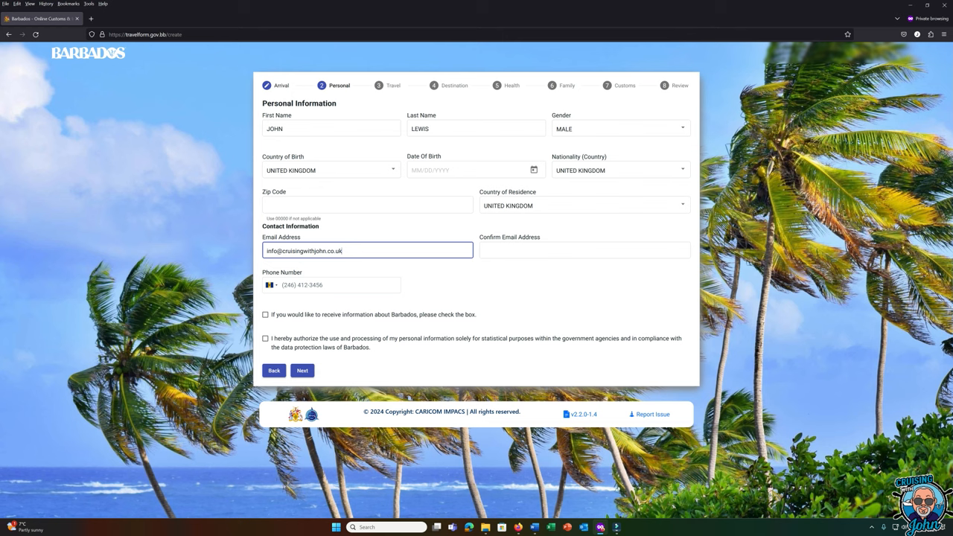
left_click(584, 250)
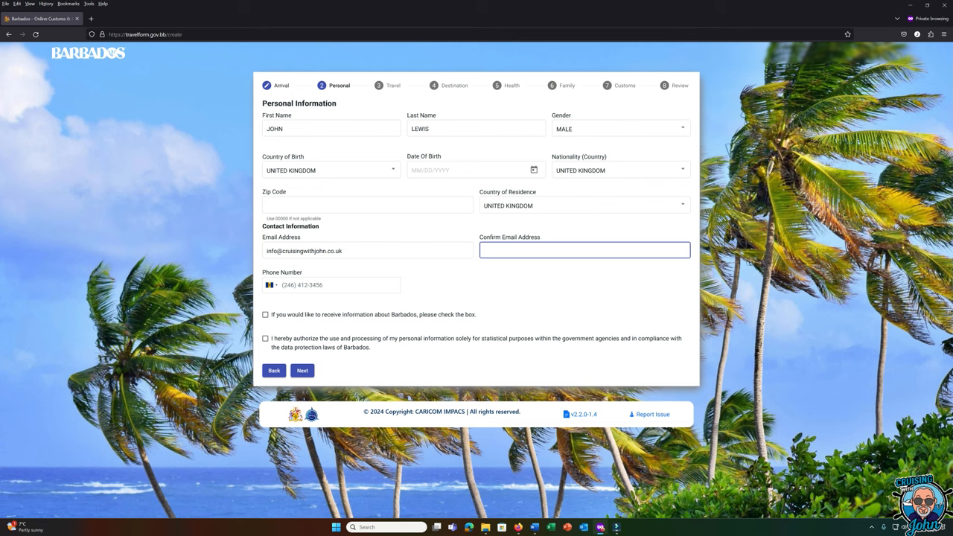
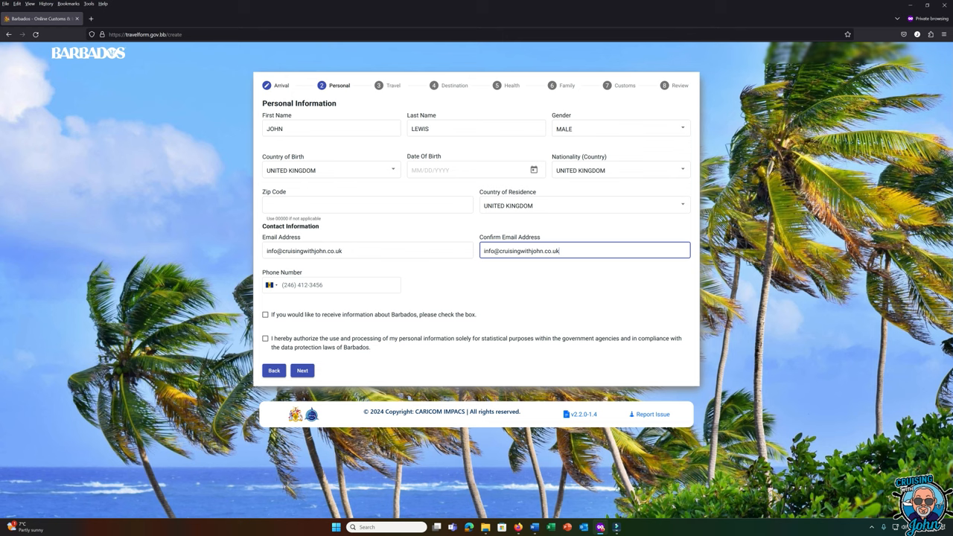
left_click(583, 250)
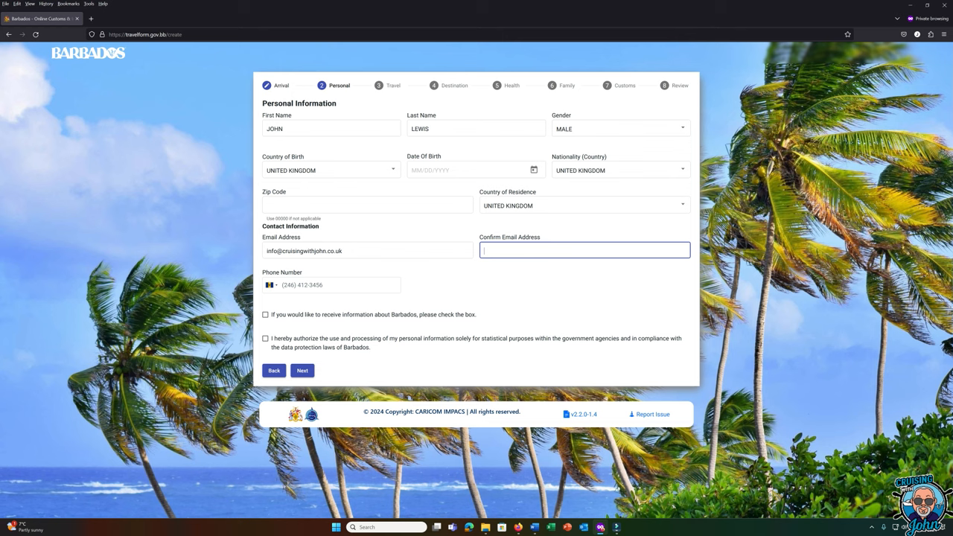
left_click(269, 286)
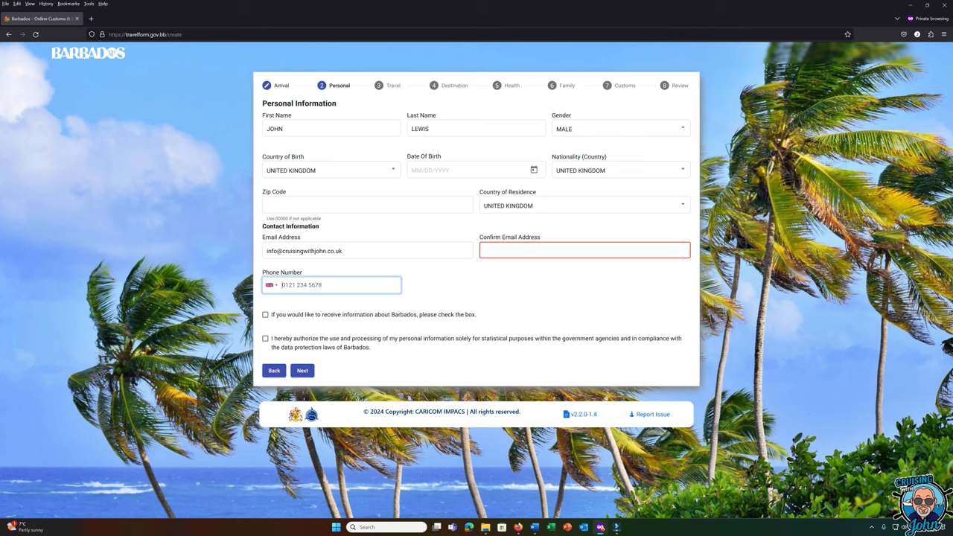
mouse_move(357, 296)
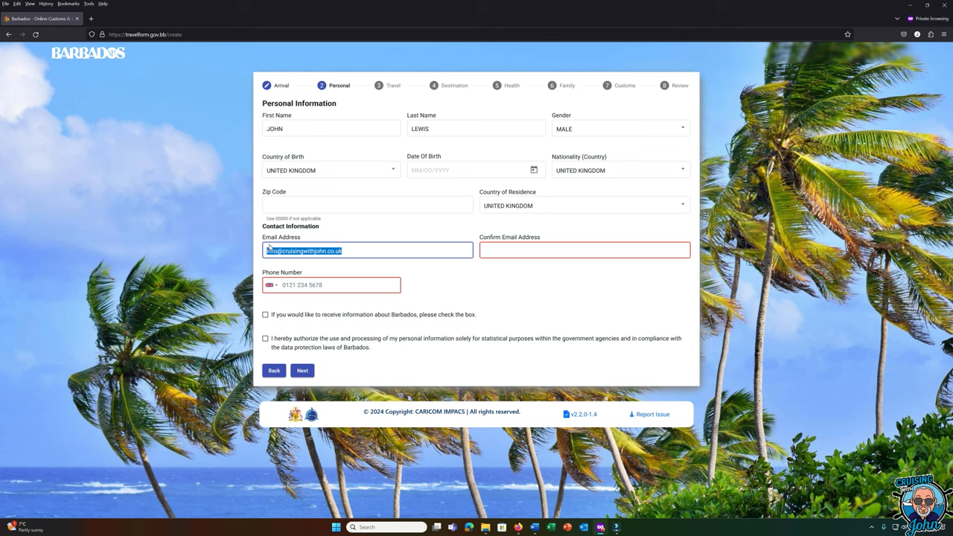
mouse_move(325, 304)
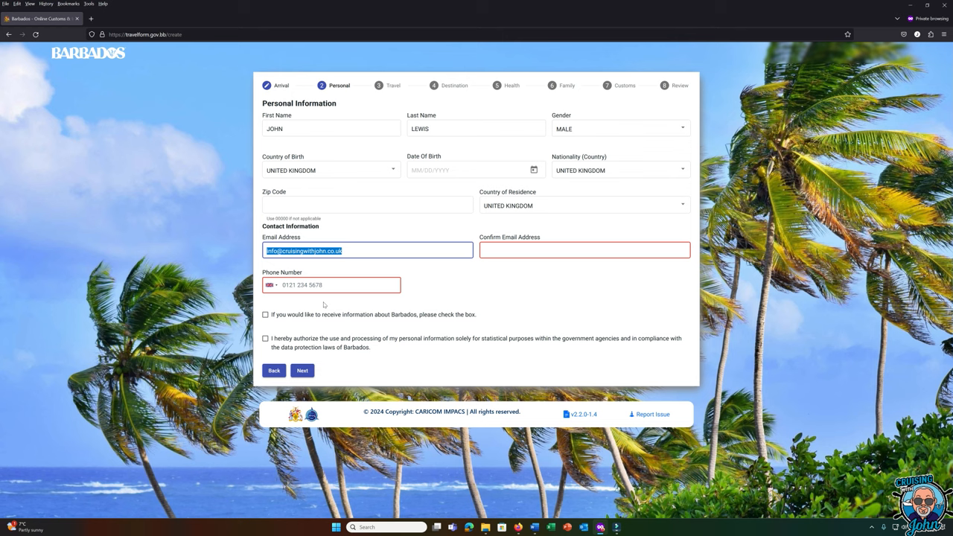
mouse_move(273, 316)
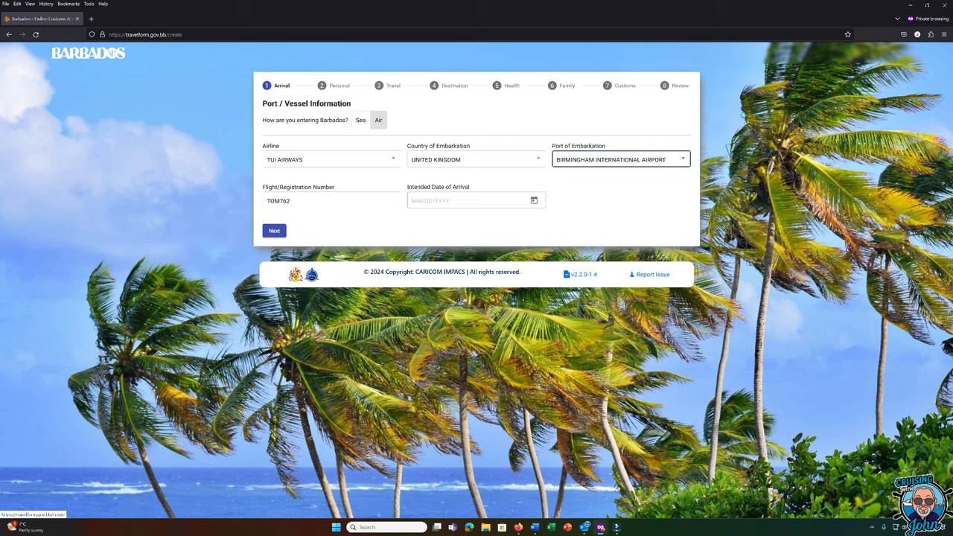
Step: Return to the Arrival step via the progress bar
left_click(274, 229)
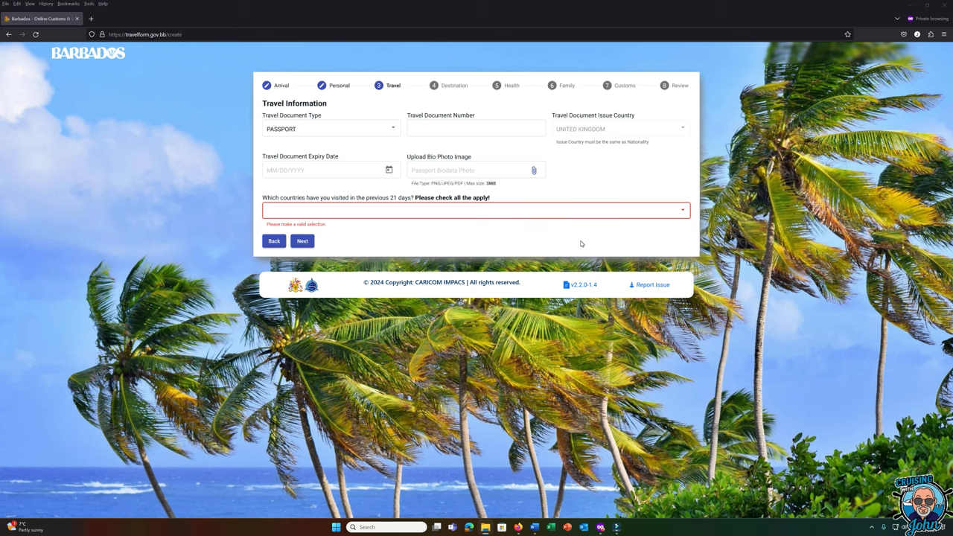
mouse_move(562, 238)
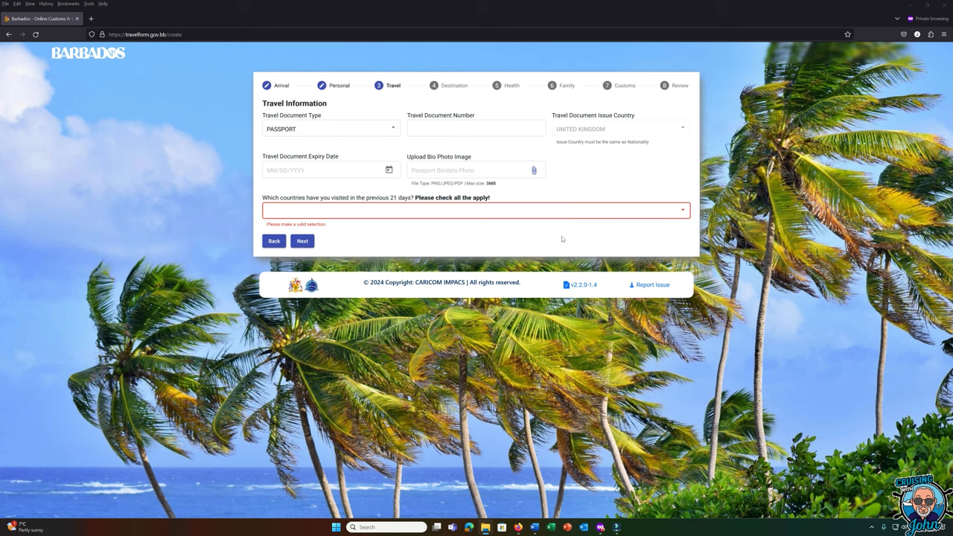
left_click(330, 128)
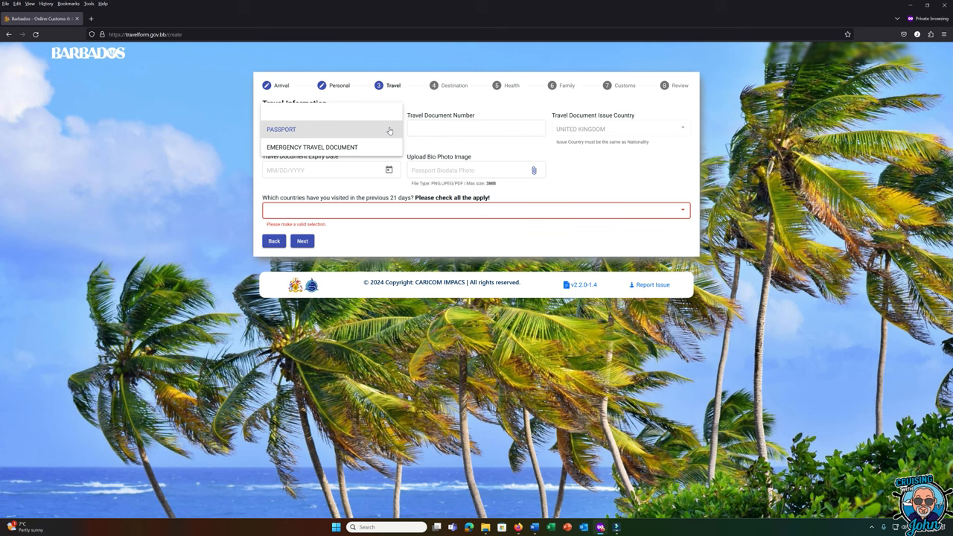
left_click(279, 128)
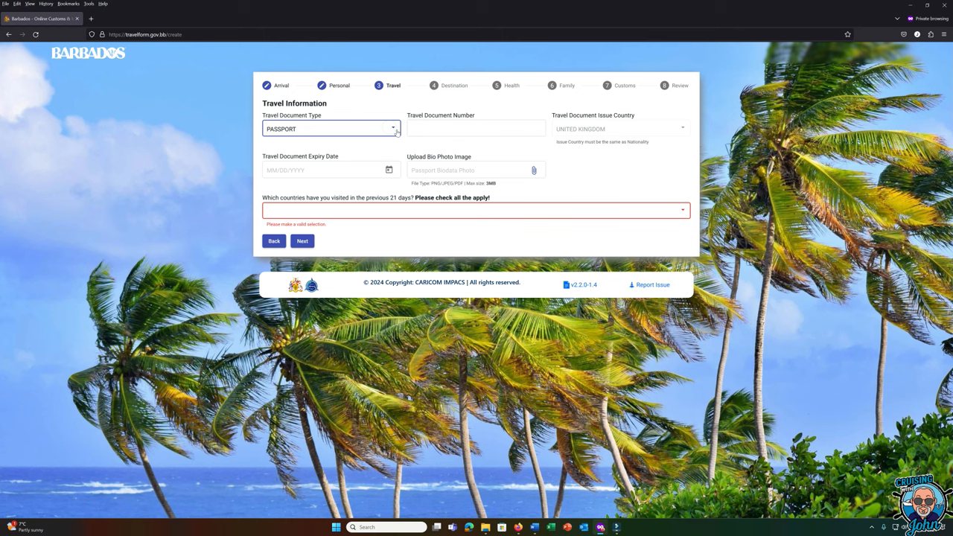
left_click(476, 128)
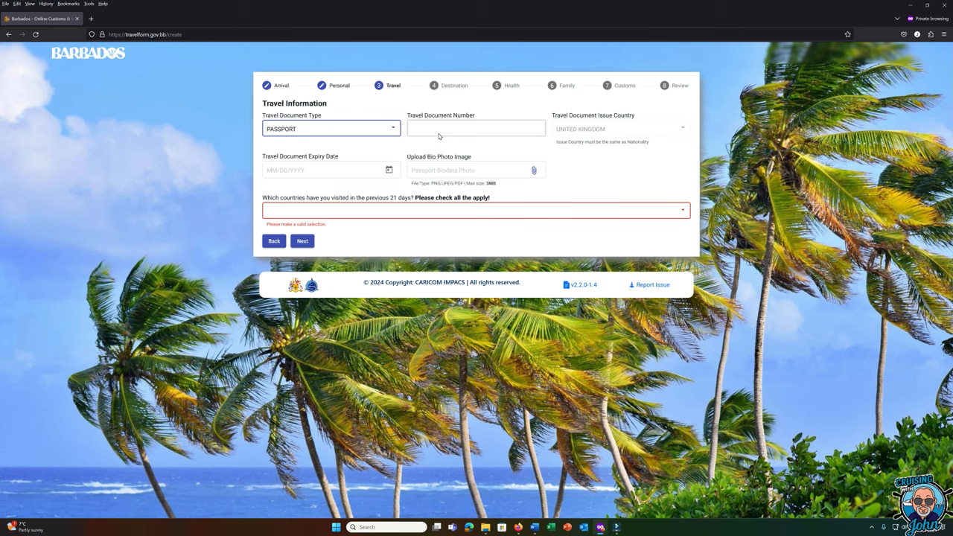
mouse_move(655, 161)
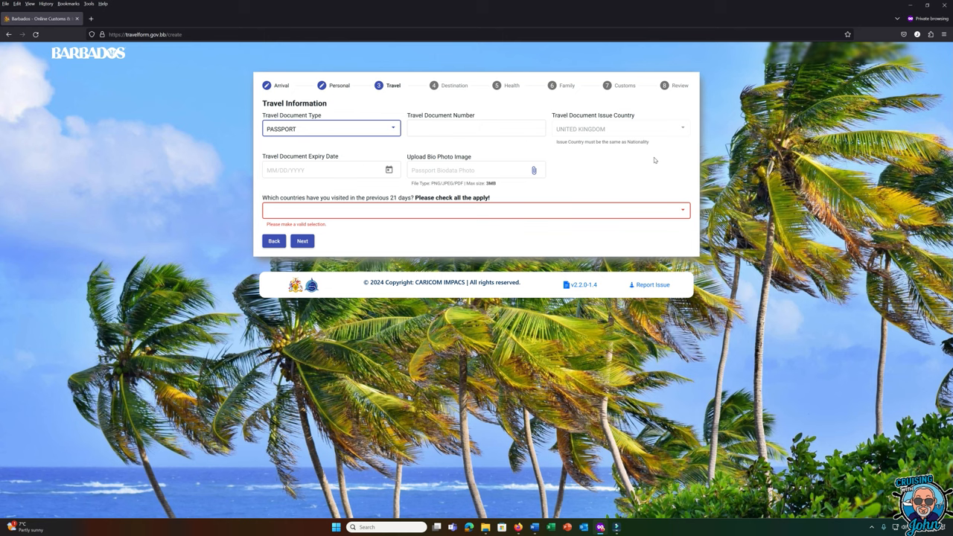
mouse_move(319, 193)
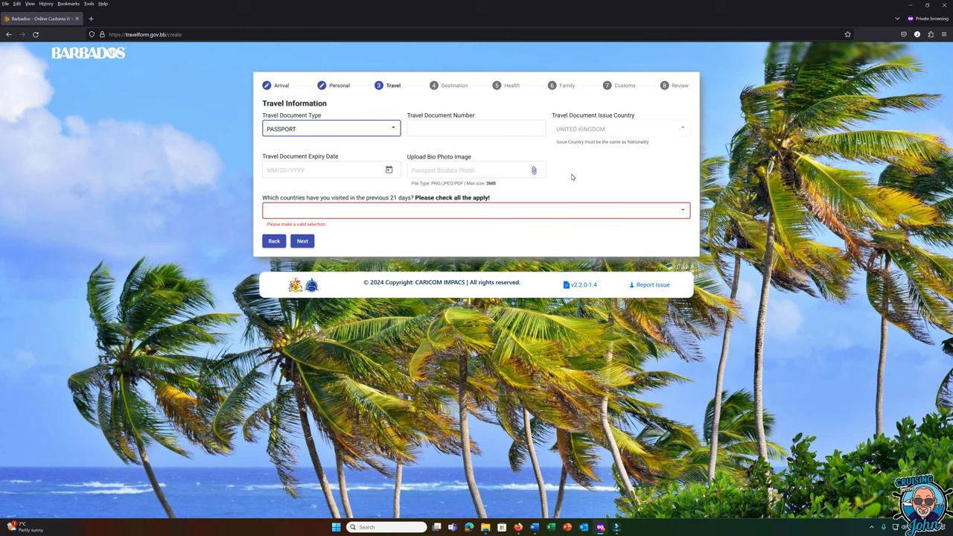
mouse_move(563, 173)
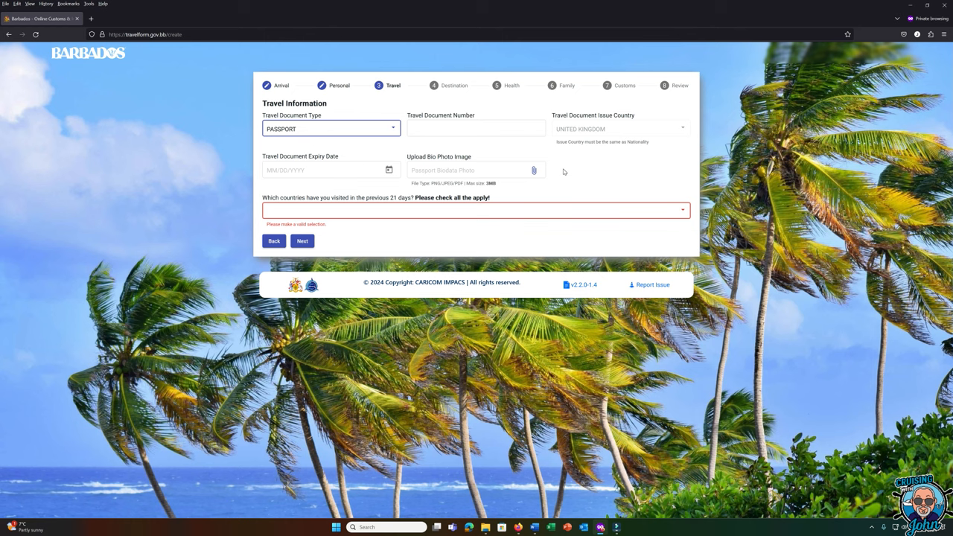
mouse_move(563, 191)
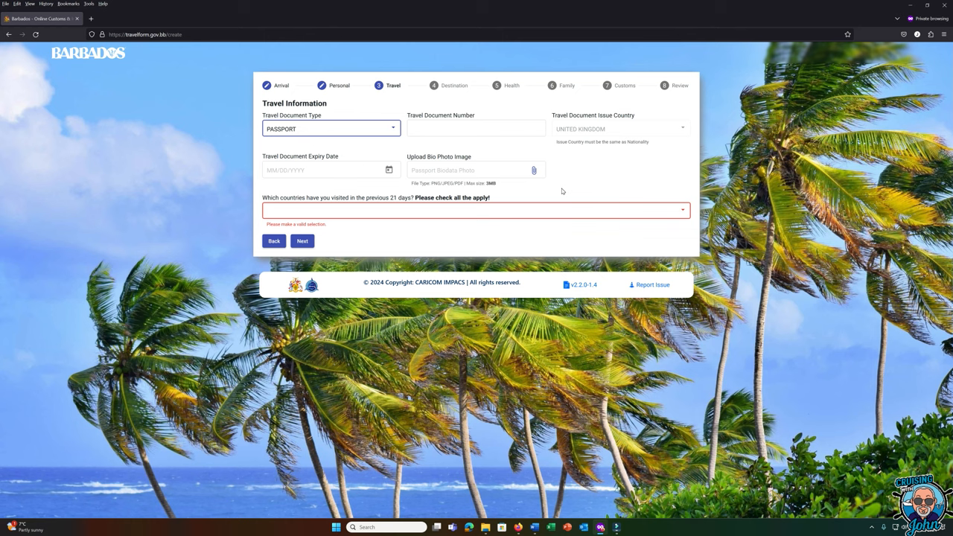
mouse_move(539, 214)
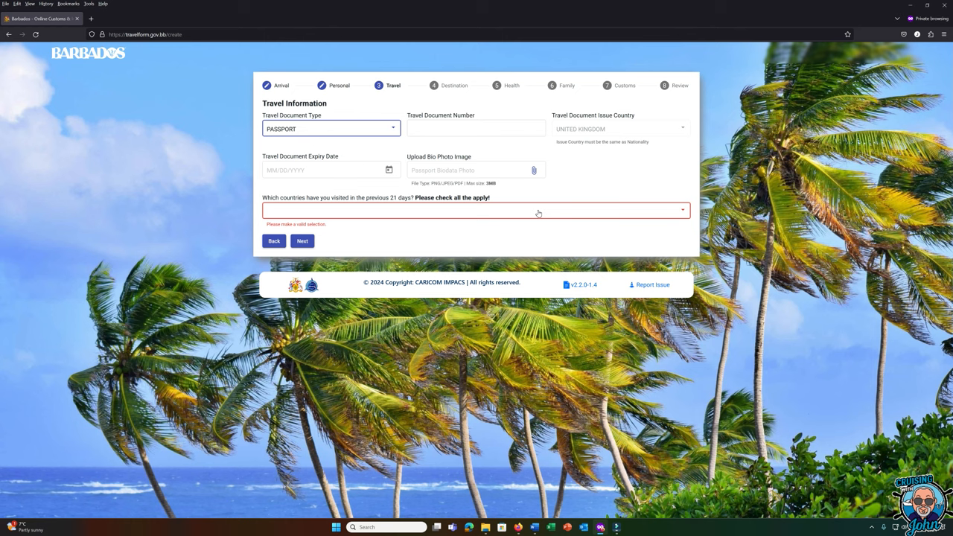
mouse_move(542, 211)
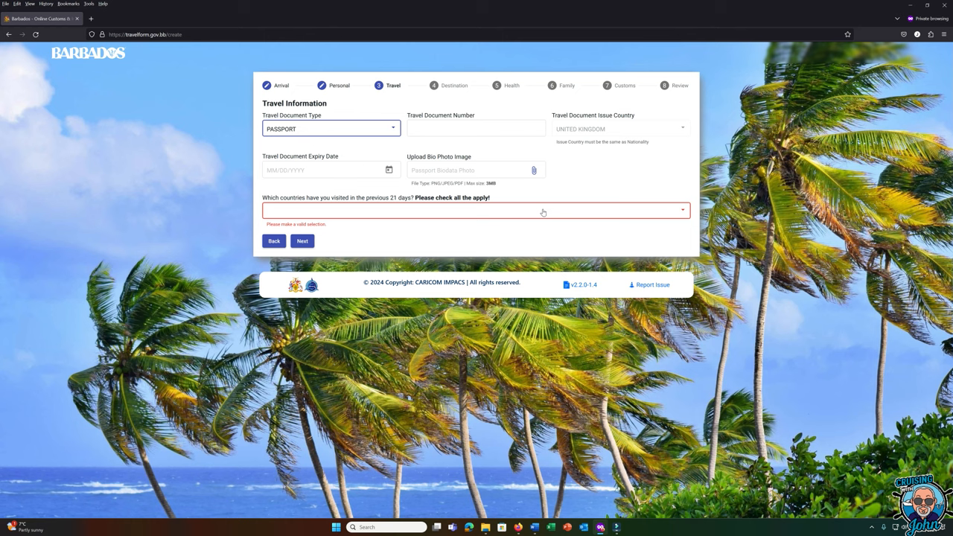
mouse_move(314, 244)
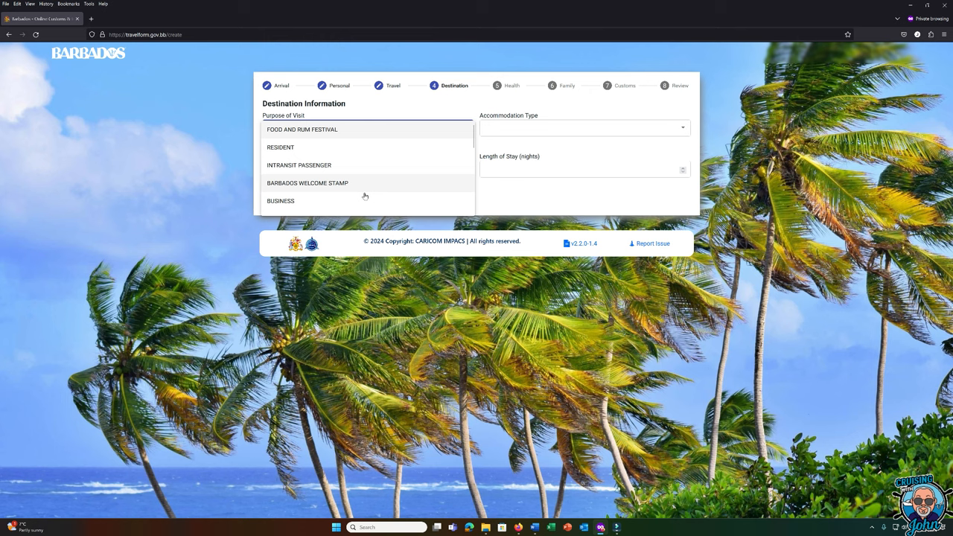
Step: Scroll through the Purpose of Visit options on the Destination step toward CRUISE
scroll("down", 3)
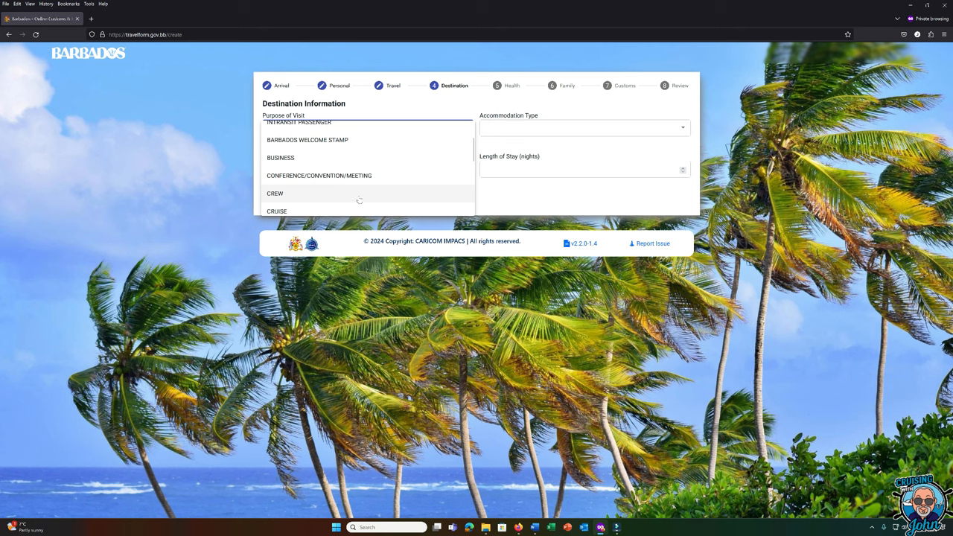
scroll("down", 3)
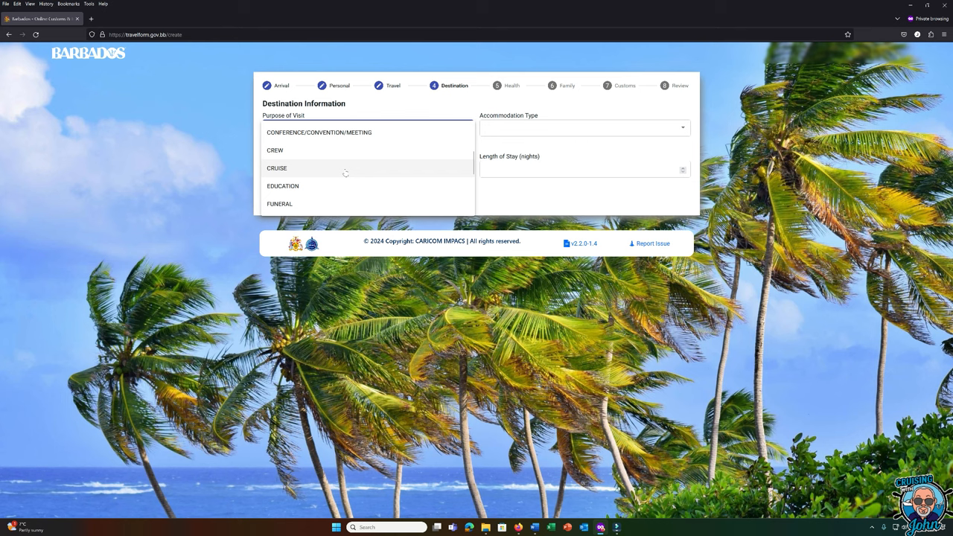
scroll("down", 3)
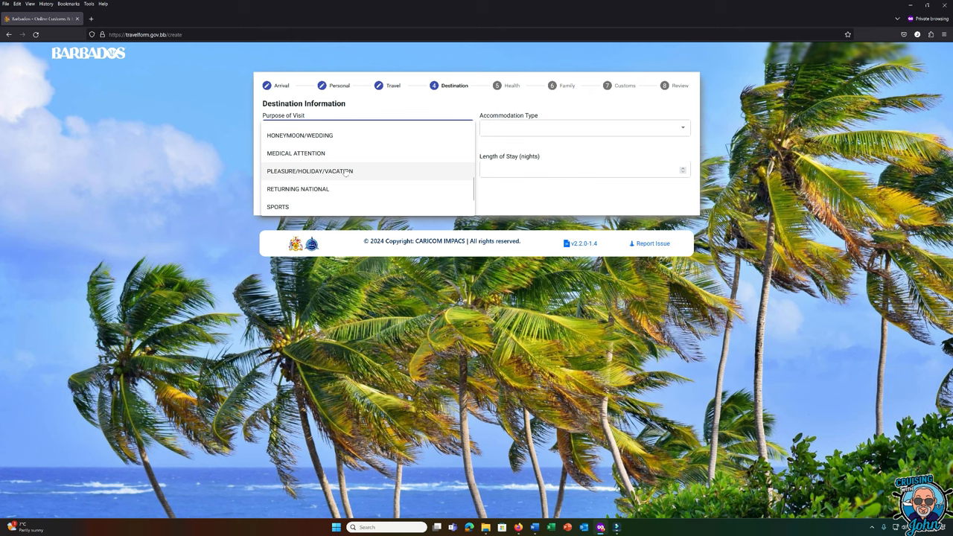
mouse_move(346, 173)
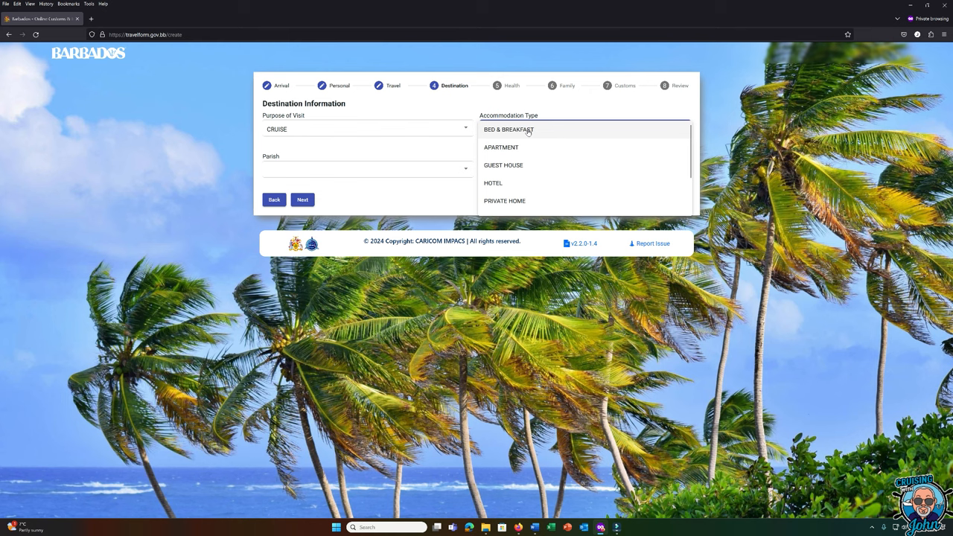
Step: Set accommodation type OTHER, specified as CRUISE STATEROOM
scroll("down", 3)
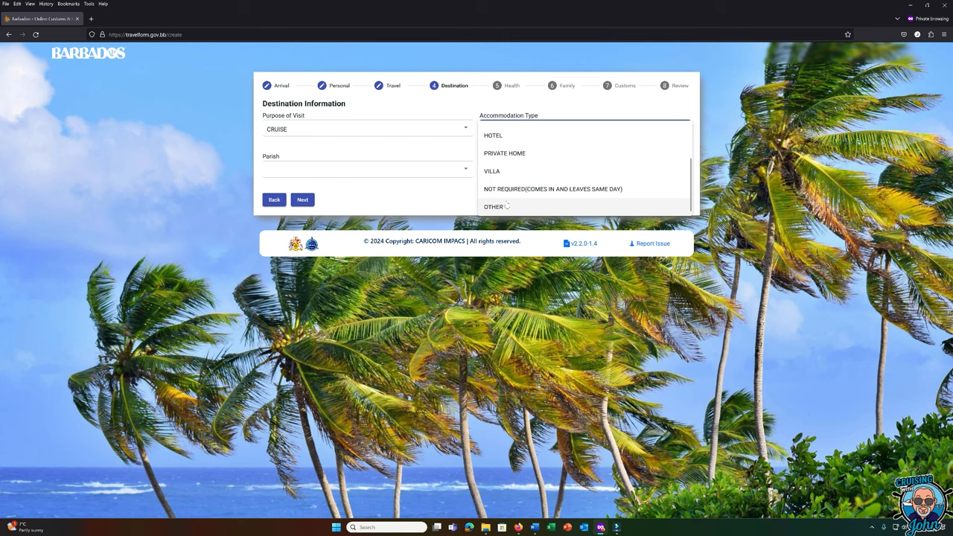
left_click(494, 205)
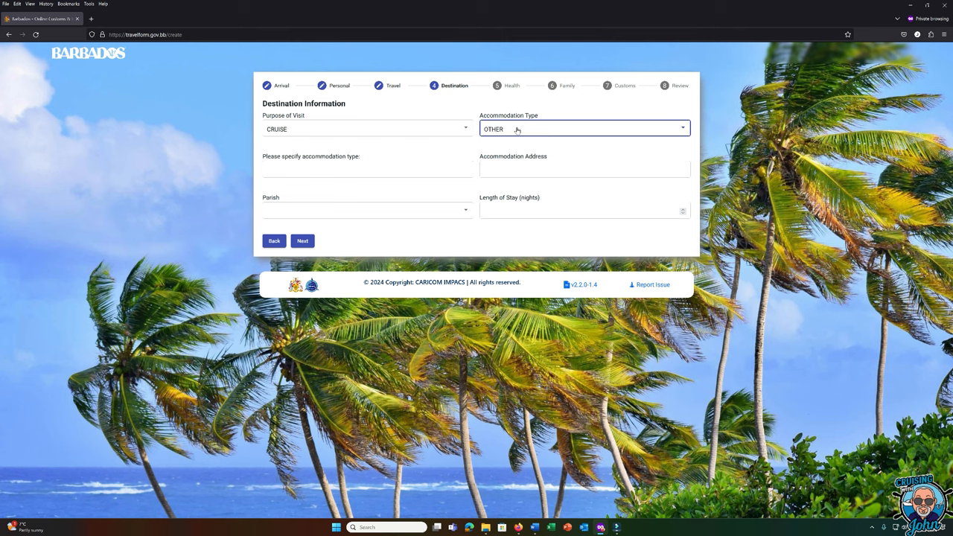
type("c")
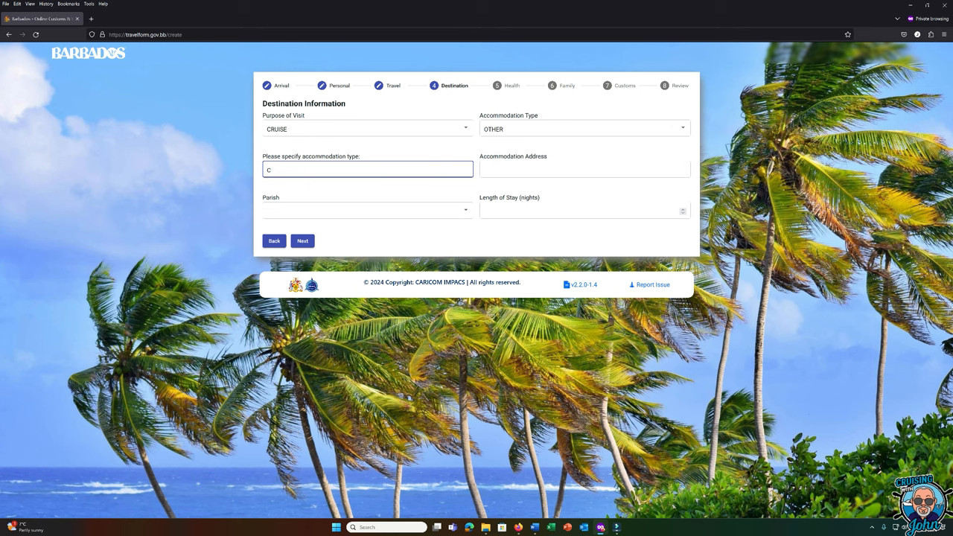
type("RUISE STATE")
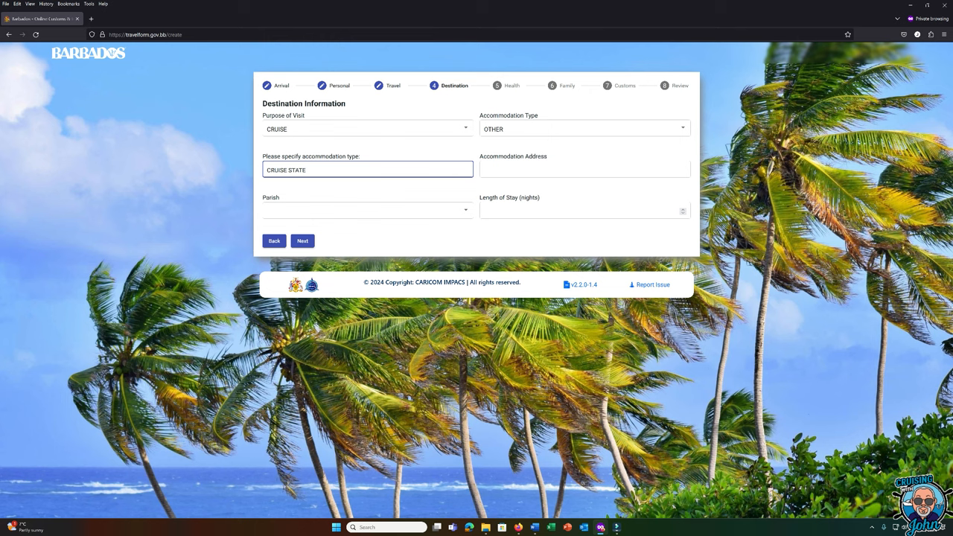
type("ROOM")
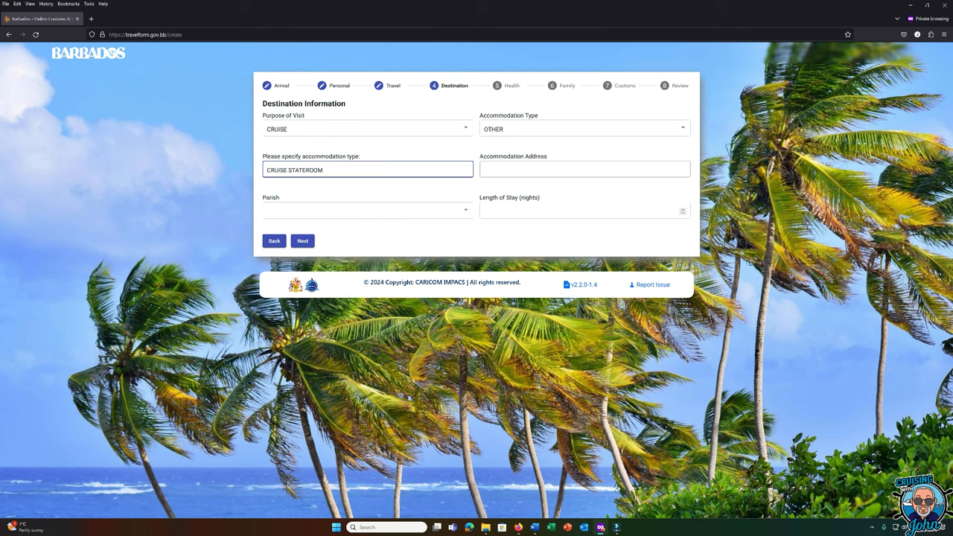
left_click(584, 169)
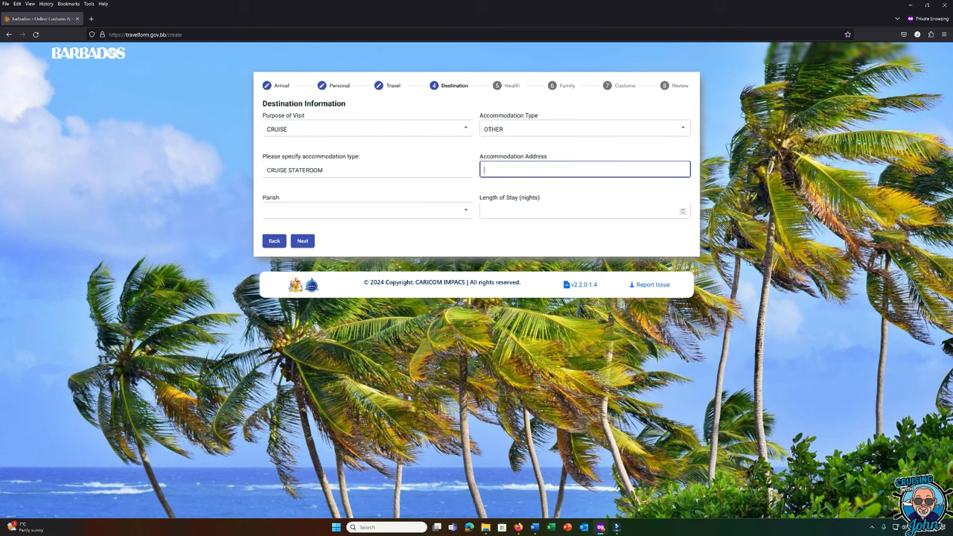
Step: Enter address BRIDGETOWN, parish ST. MICHAEL and a 14-night stay, then continue to Health Information
type("BRIDGETOWN")
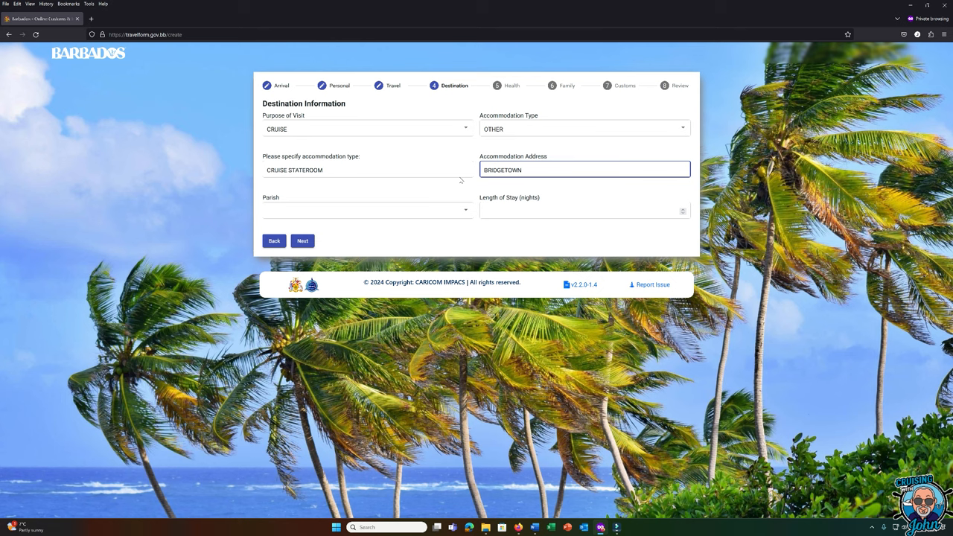
left_click(365, 209)
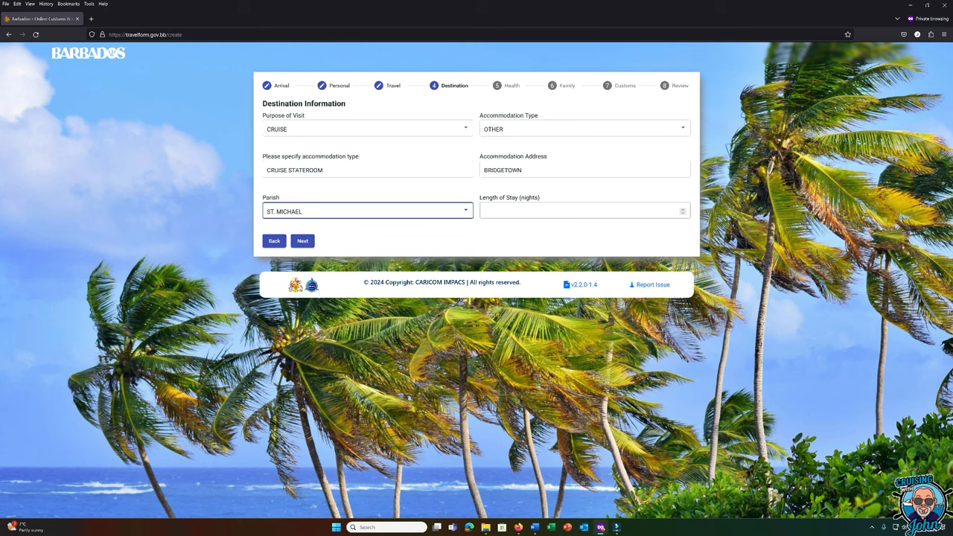
type("14")
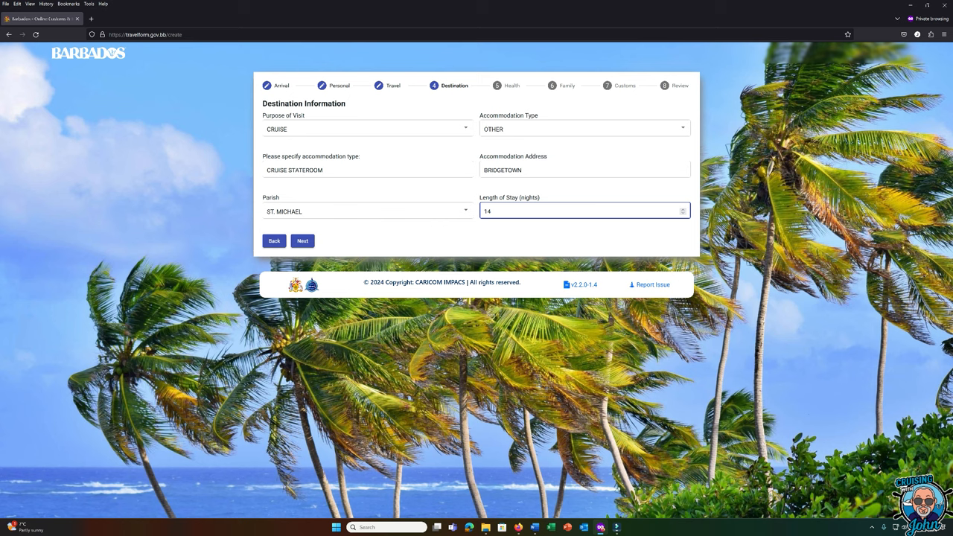
left_click(303, 241)
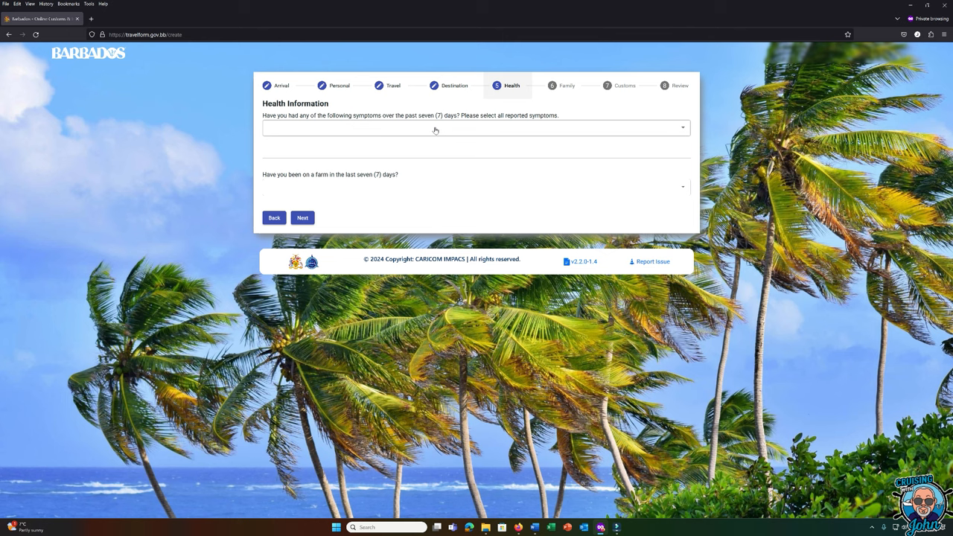
Step: Answer the recent-symptoms question with 'None of the above'
left_click(476, 128)
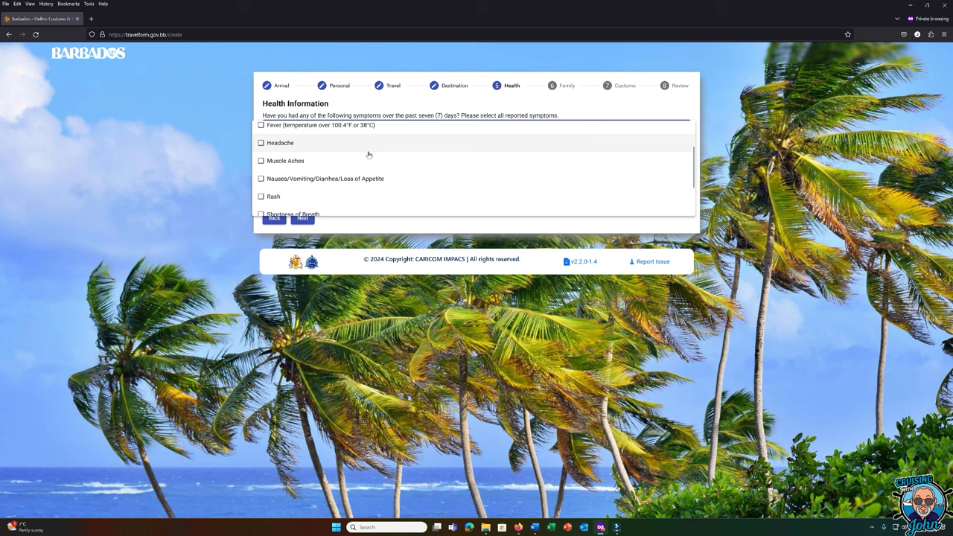
scroll("down", 3)
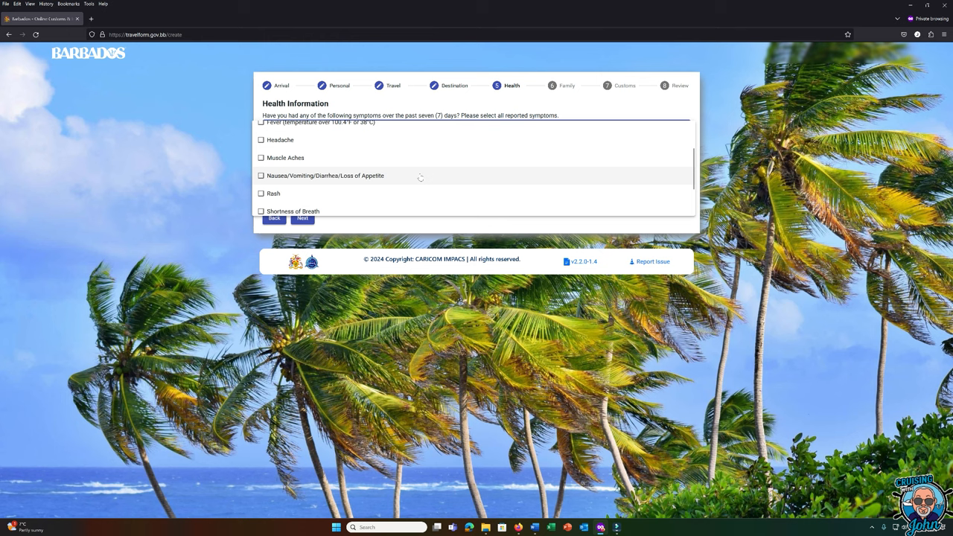
scroll("down", 3)
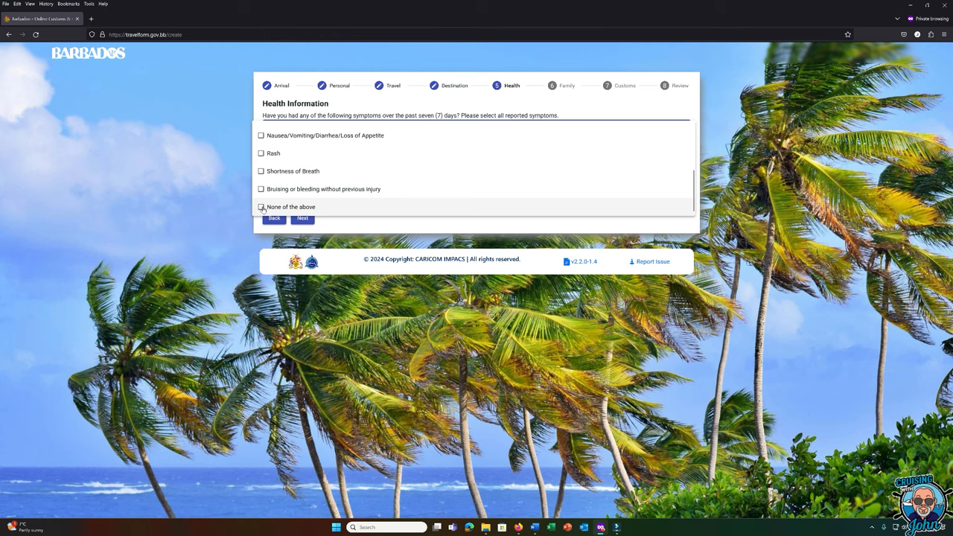
left_click(262, 205)
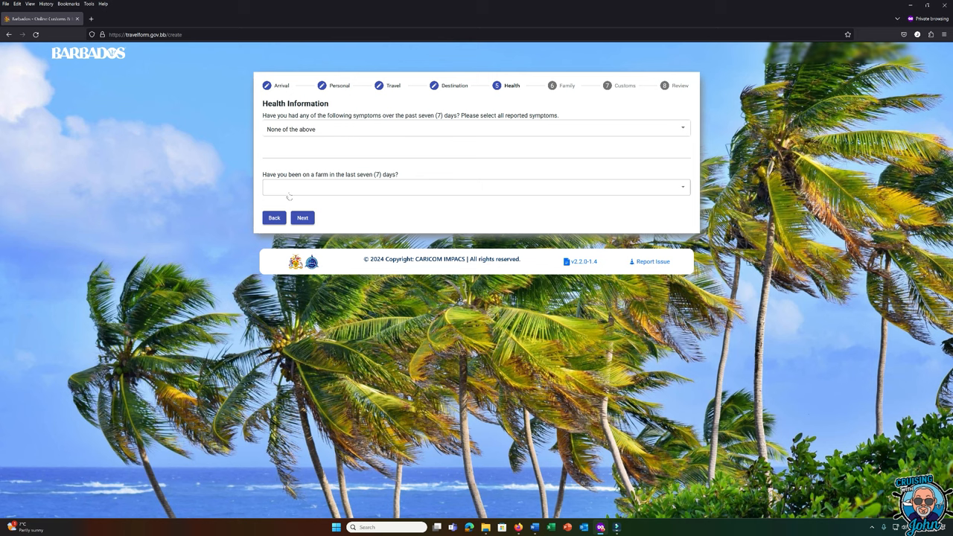
Step: Advance from the Health page to the Family members step
left_click(302, 217)
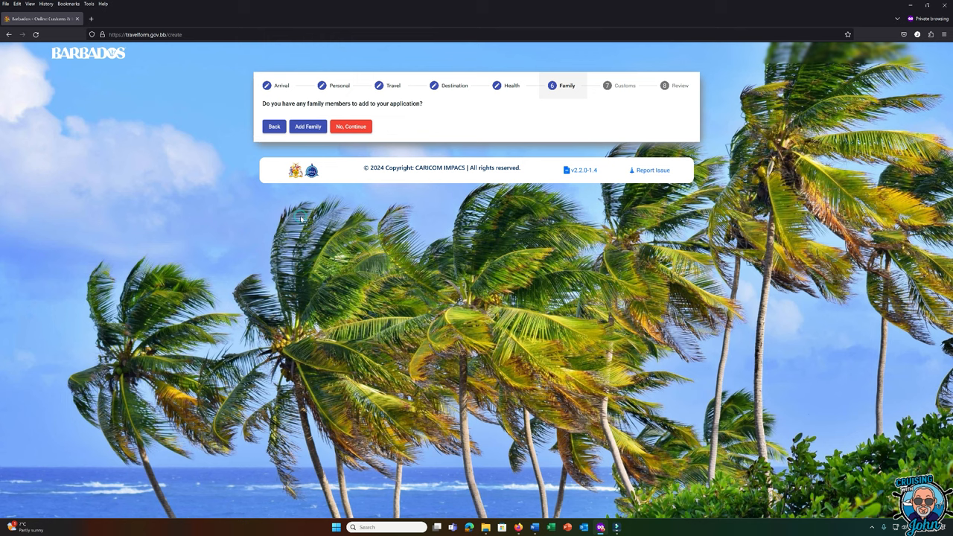
mouse_move(298, 208)
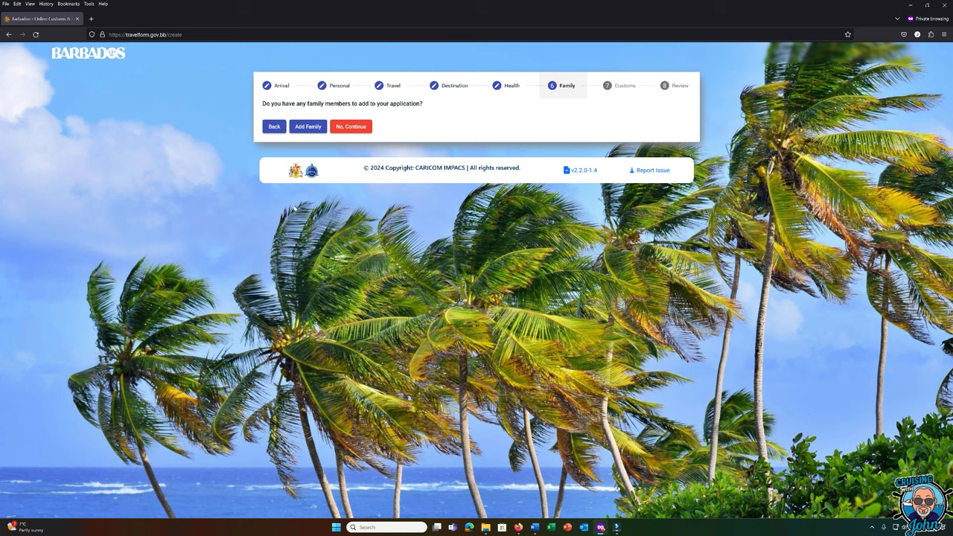
left_click(307, 127)
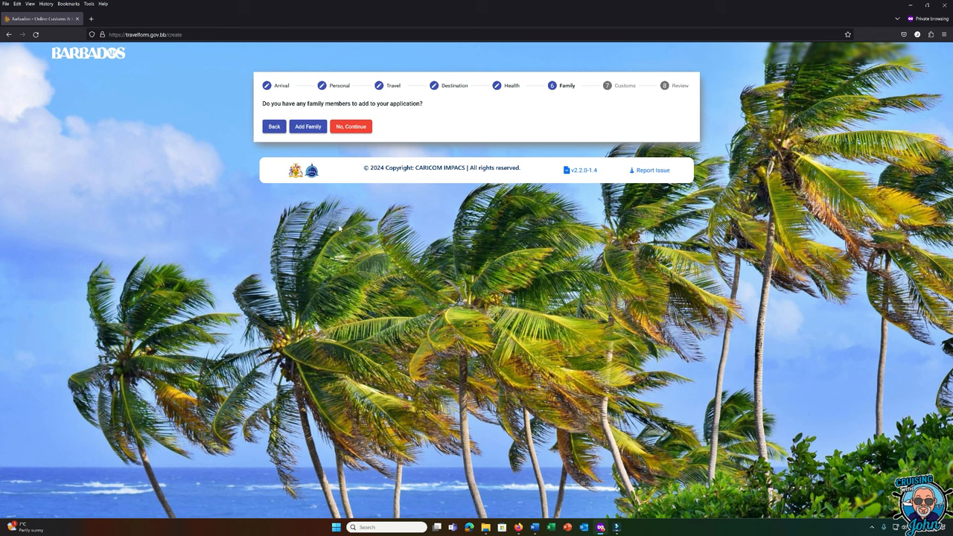
Step: Choose 'No, Continue' for family members and enter 1 as total pieces of luggage
left_click(351, 125)
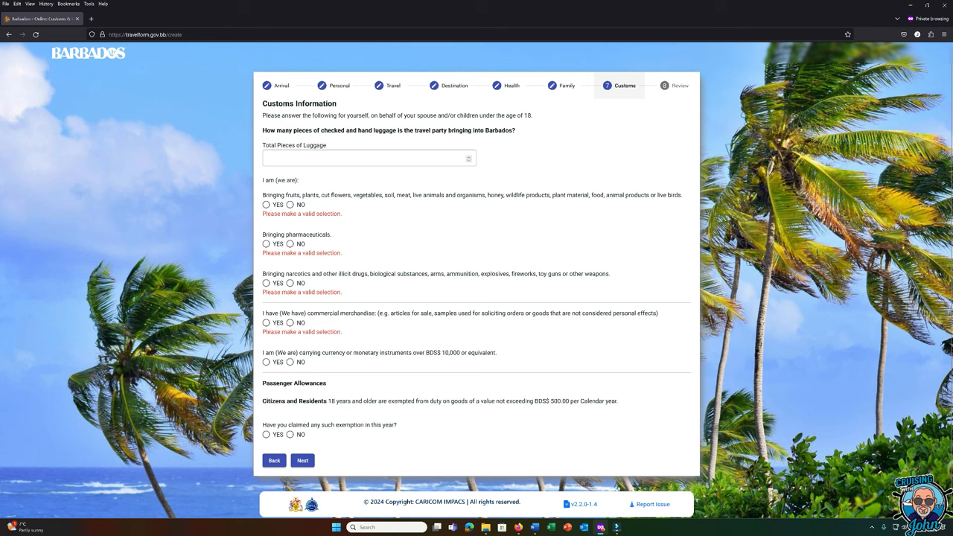
type("1")
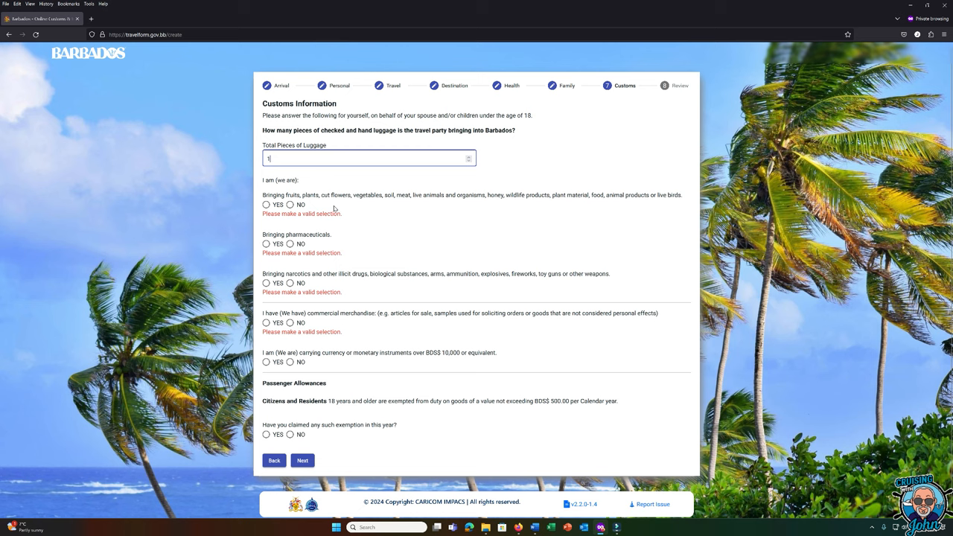
Step: Answer No to fruit/plants/animals, narcotics/weapons and commercial merchandise, then reach the Review page
left_click(288, 204)
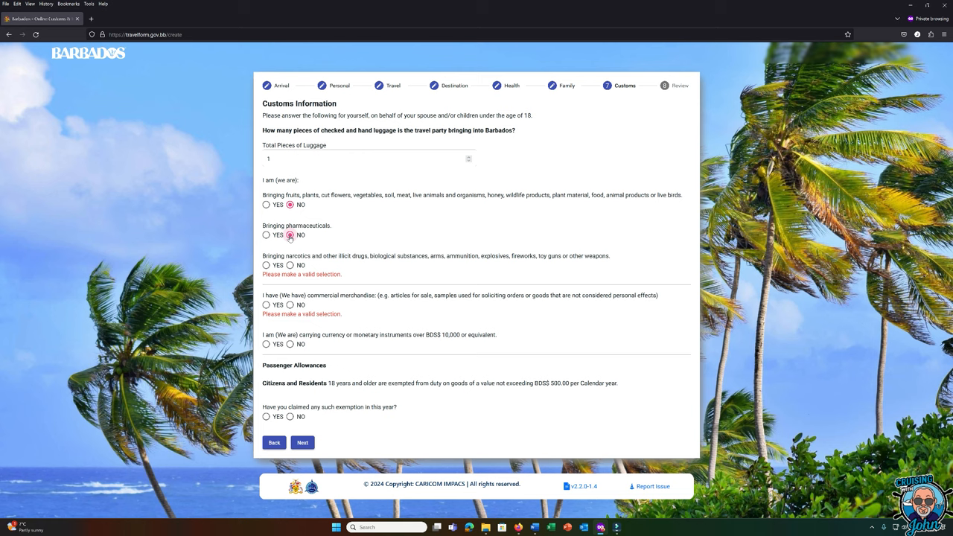
left_click(288, 265)
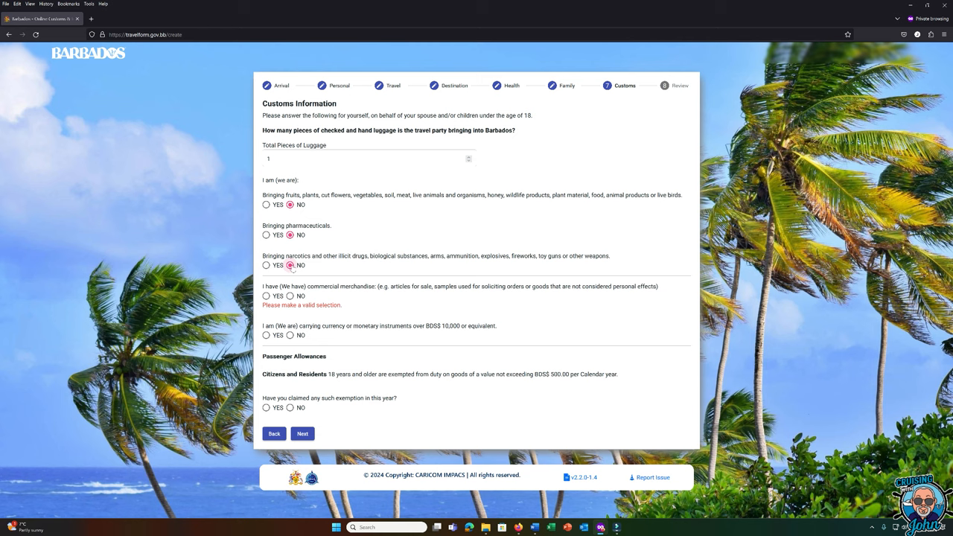
left_click(288, 294)
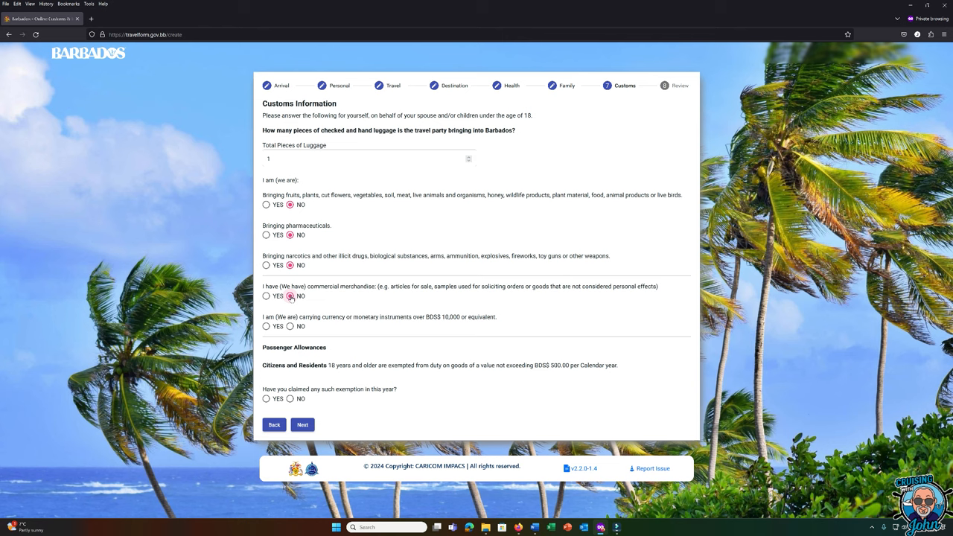
mouse_move(292, 298)
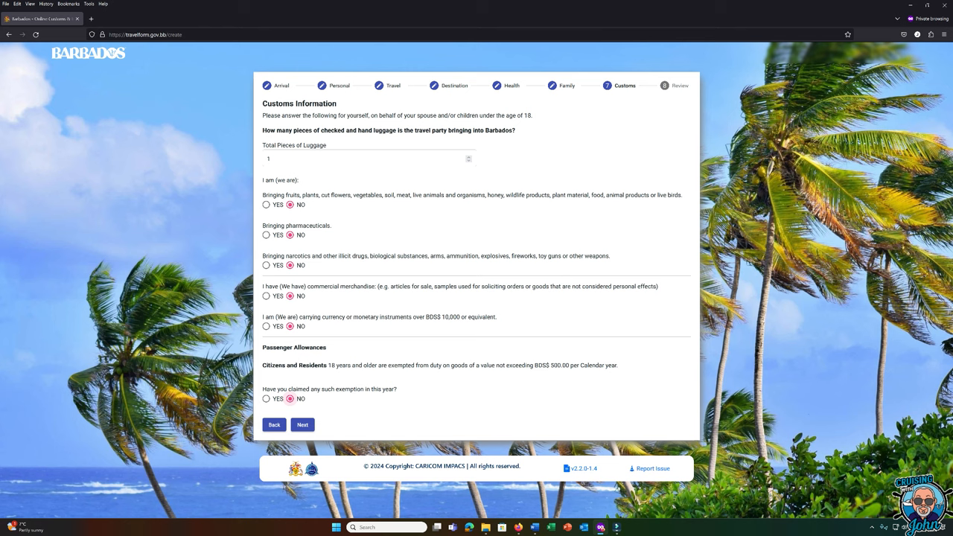
mouse_move(343, 241)
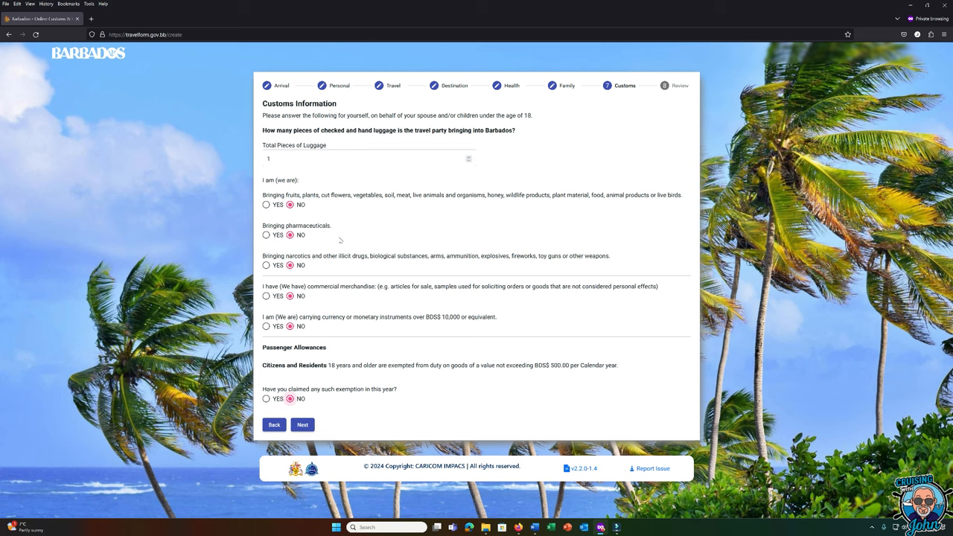
left_click(302, 424)
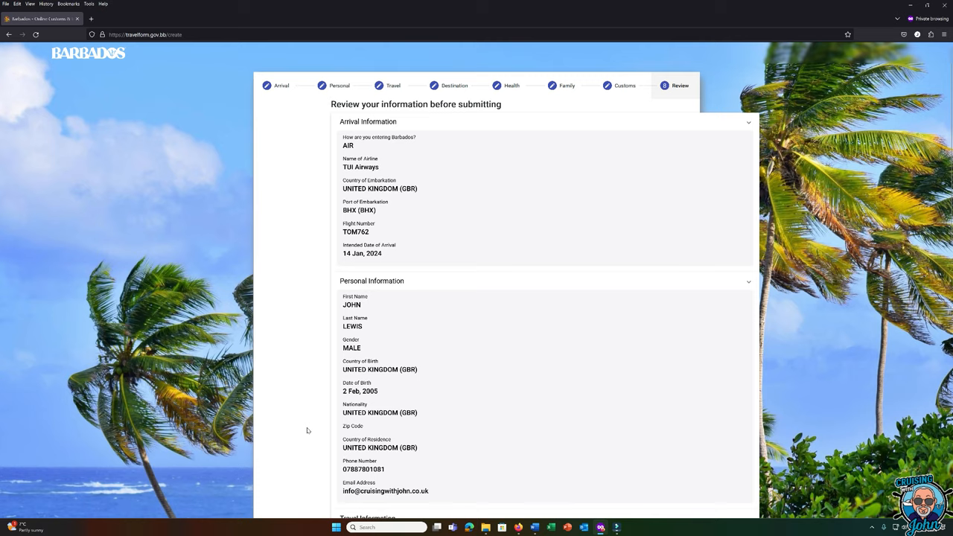
Step: Collapse the review panels so only the six section headings show above Submit
left_click(747, 123)
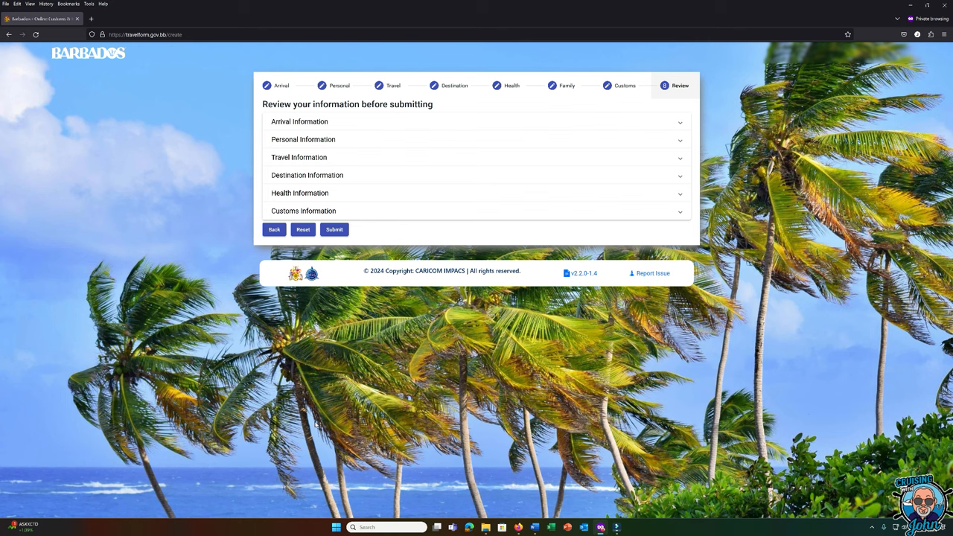
mouse_move(304, 418)
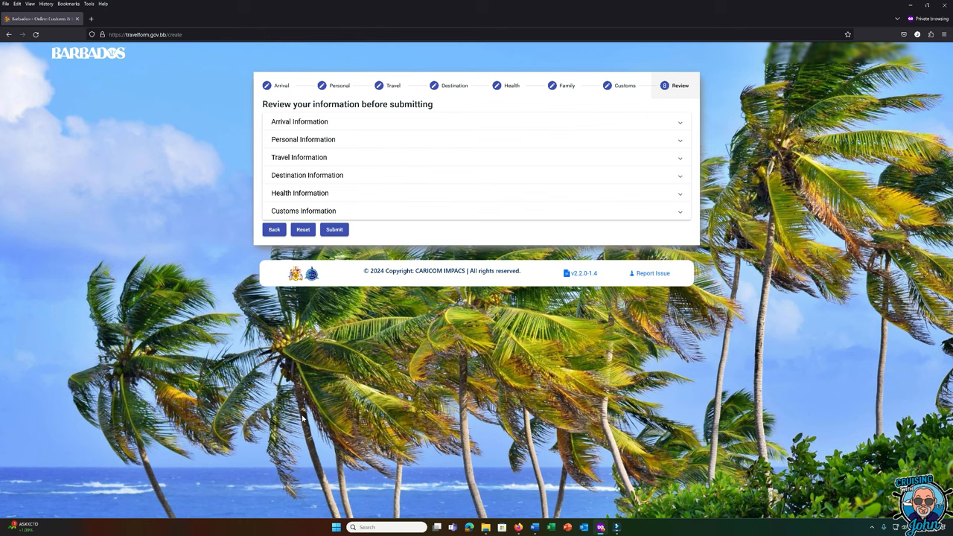
mouse_move(291, 422)
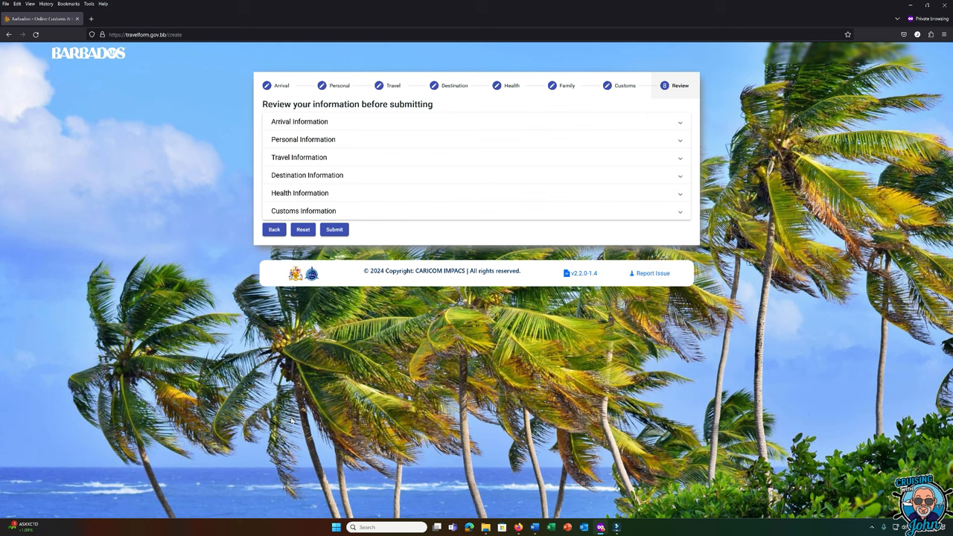